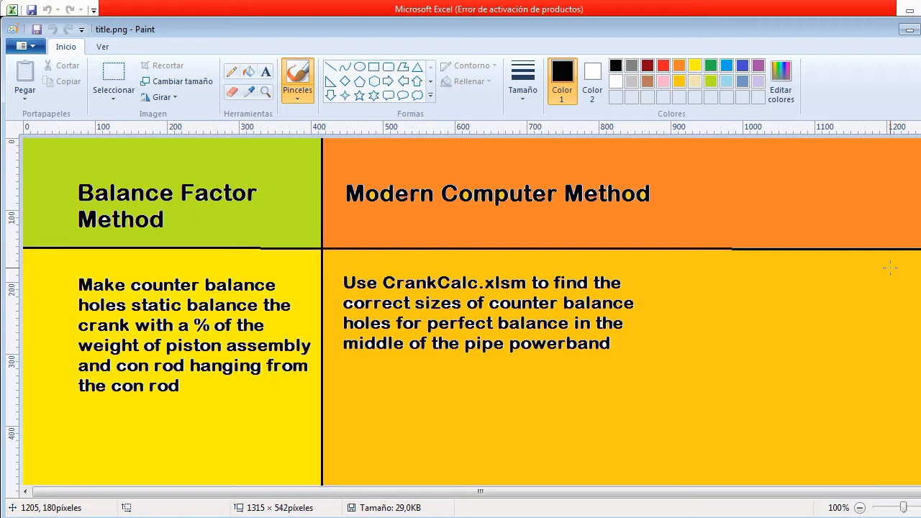
mouse_move(886, 279)
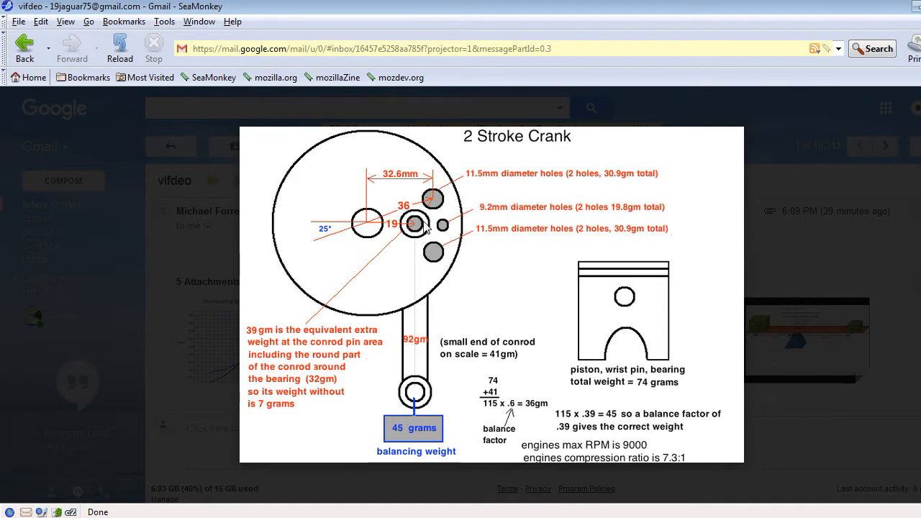
mouse_move(611, 227)
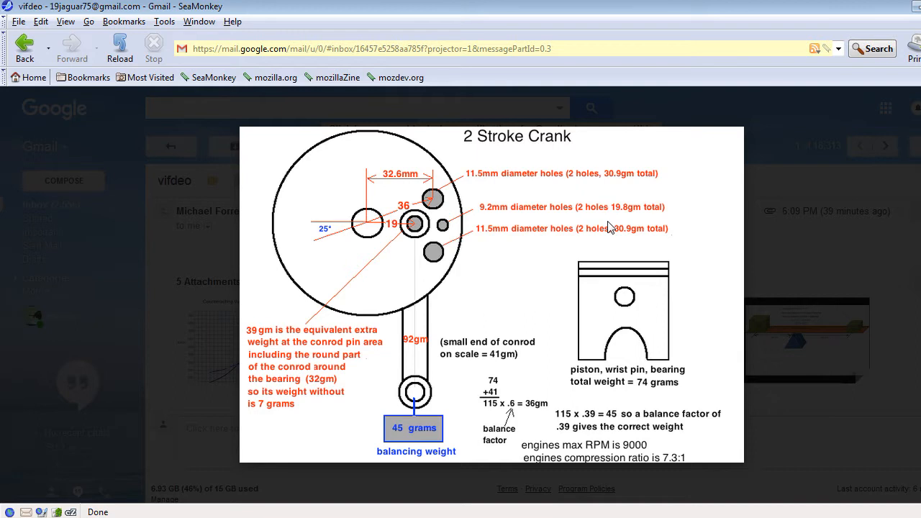
mouse_move(590, 250)
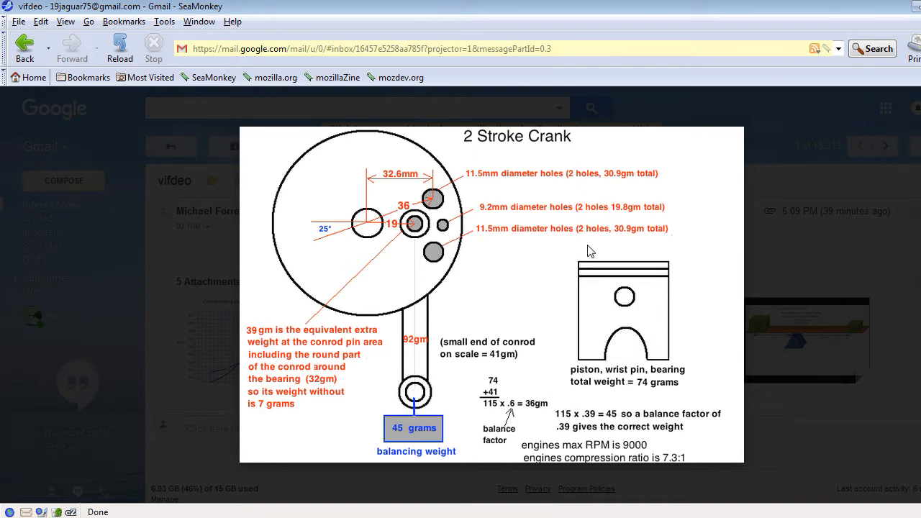
Step: Show the crankbalance.png 2-stroke crank balancing diagram in Gmail's attachment preview
left_click(590, 250)
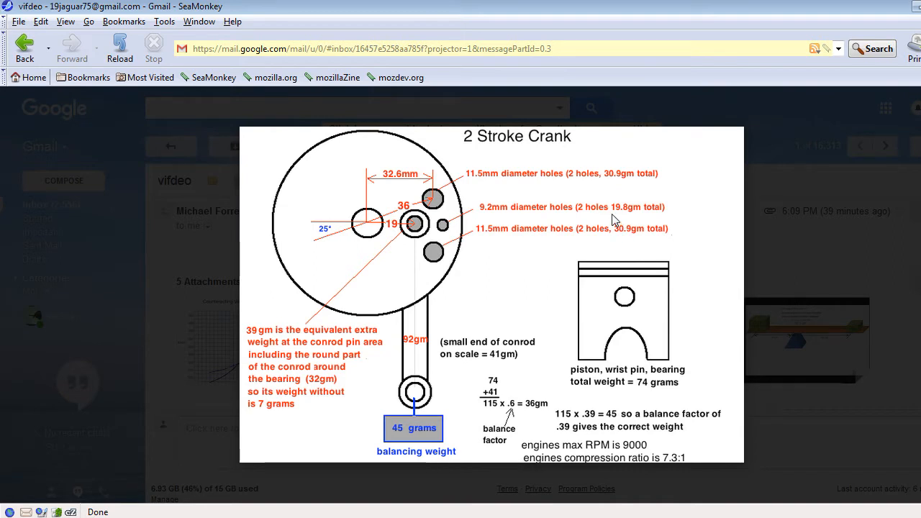
mouse_move(611, 222)
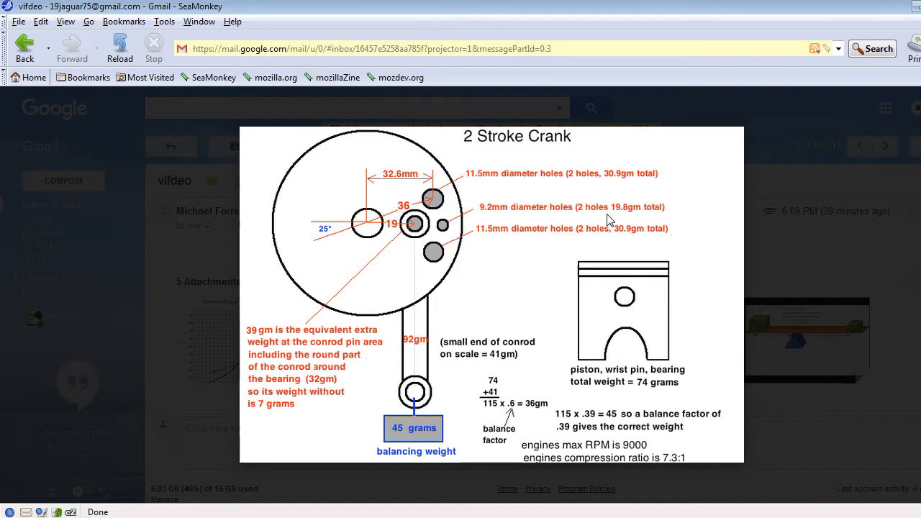
mouse_move(625, 269)
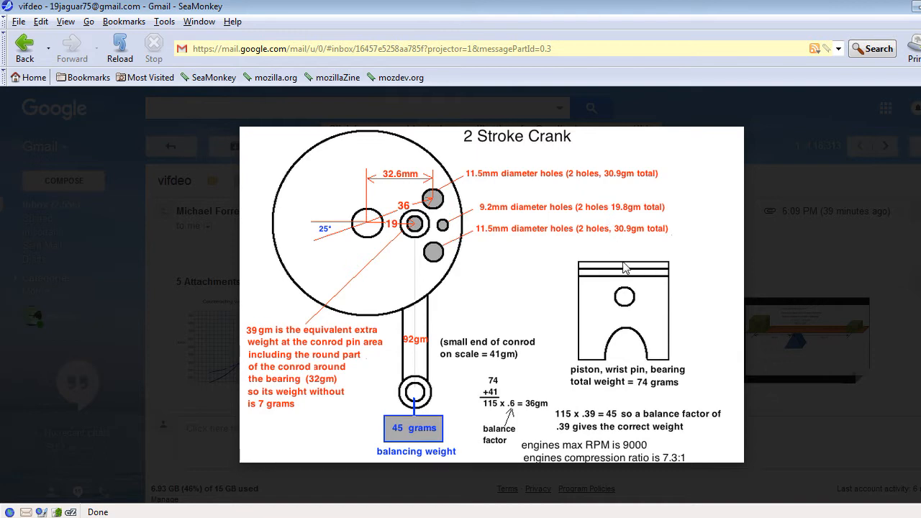
mouse_move(625, 295)
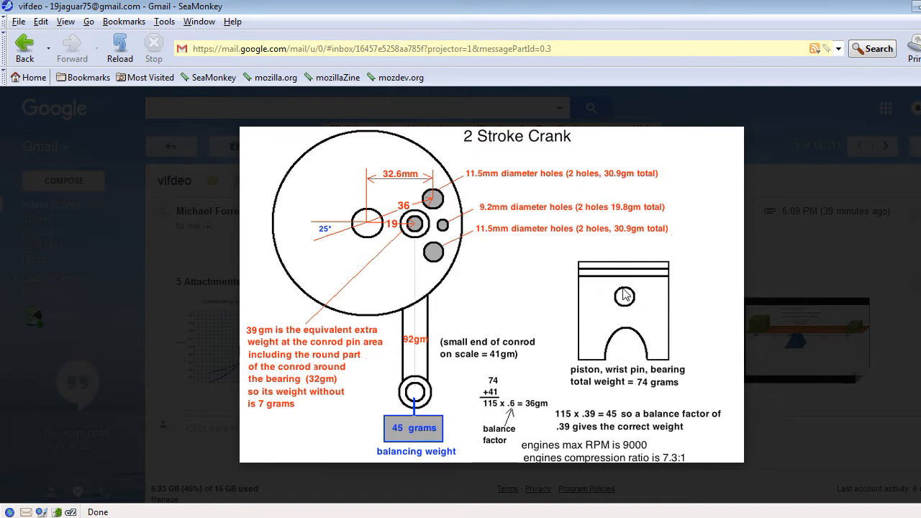
mouse_move(580, 297)
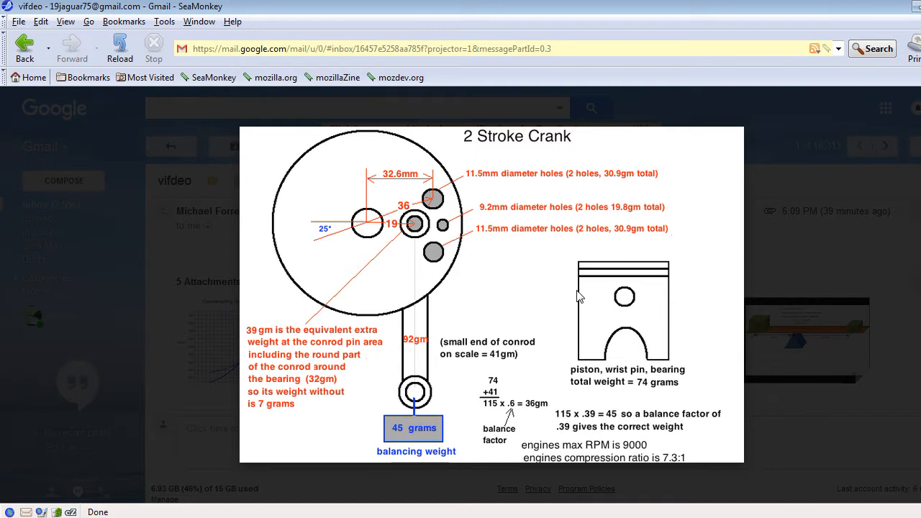
mouse_move(535, 295)
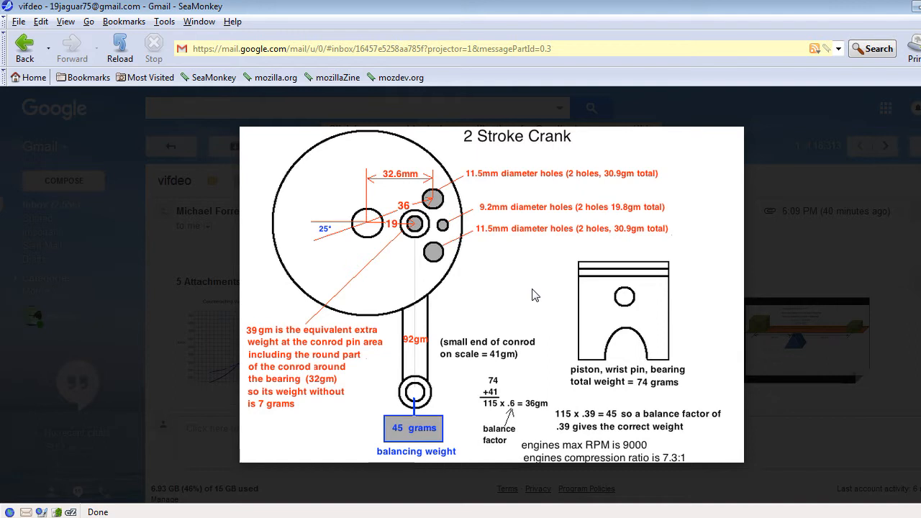
mouse_move(535, 414)
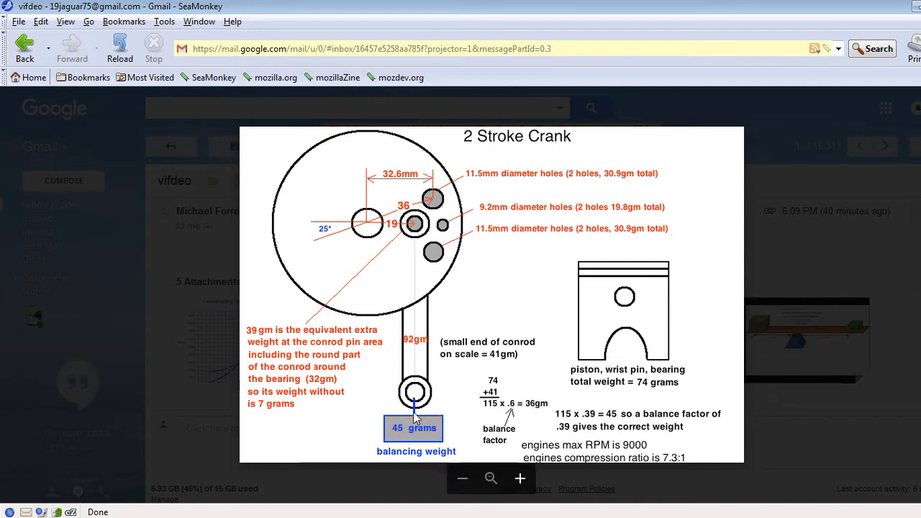
mouse_move(380, 236)
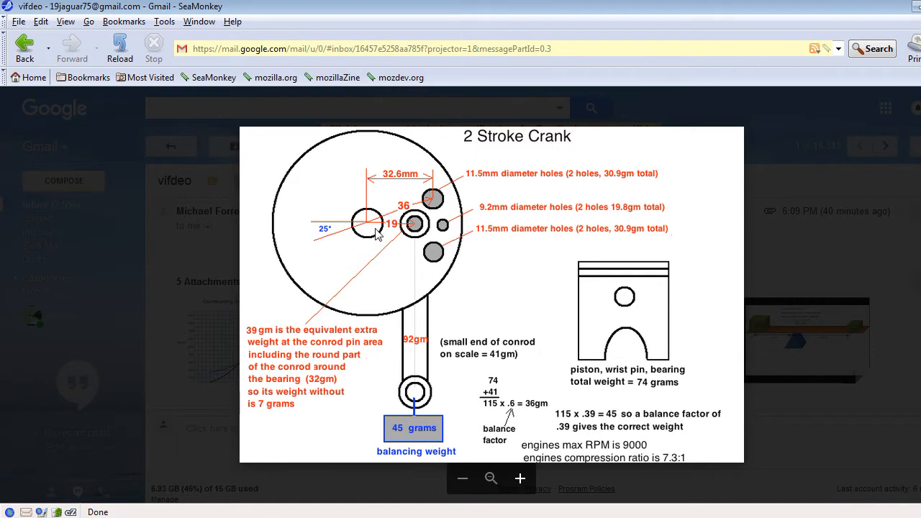
mouse_move(372, 243)
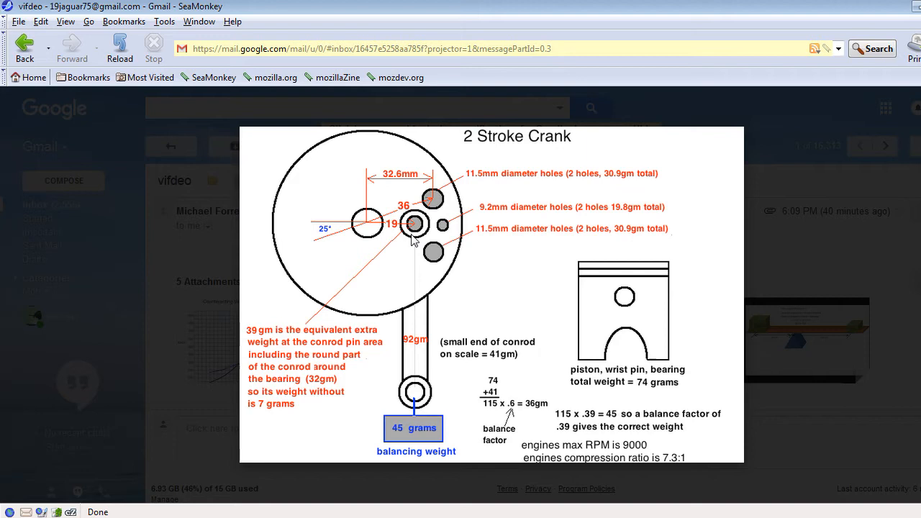
left_click(412, 242)
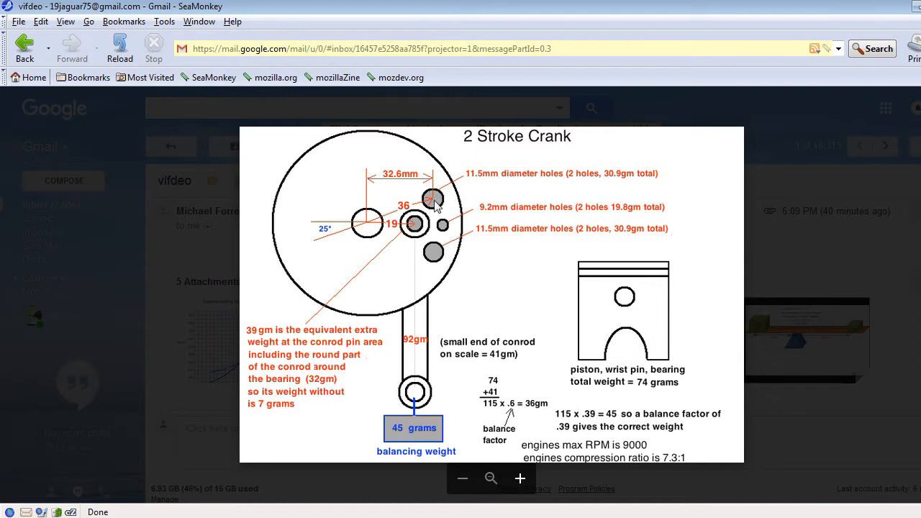
mouse_move(426, 229)
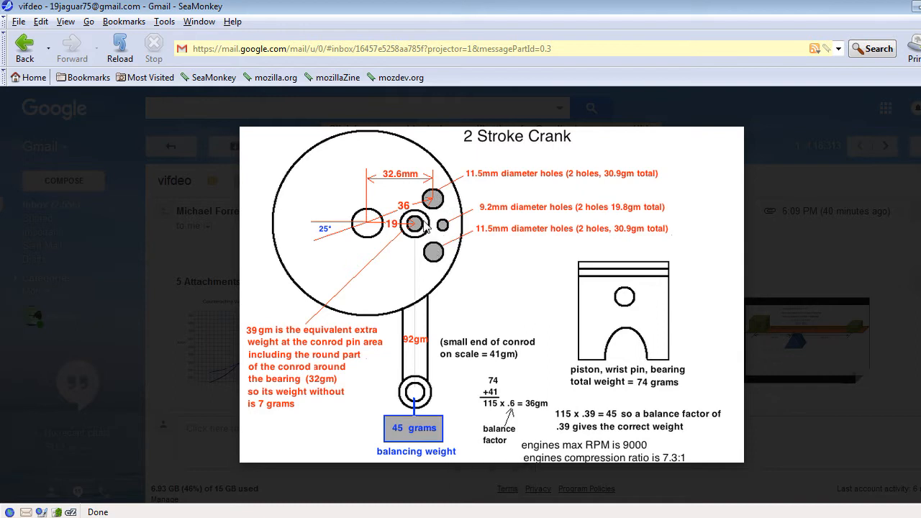
mouse_move(406, 253)
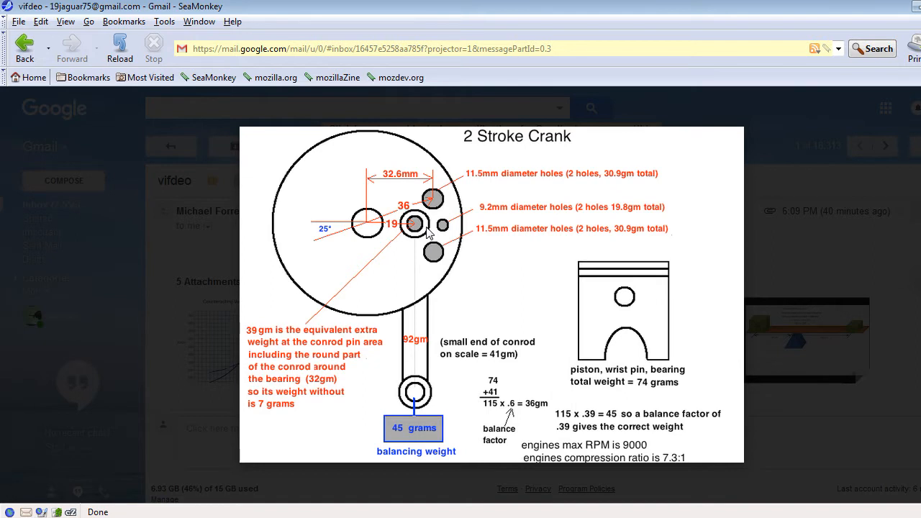
mouse_move(390, 378)
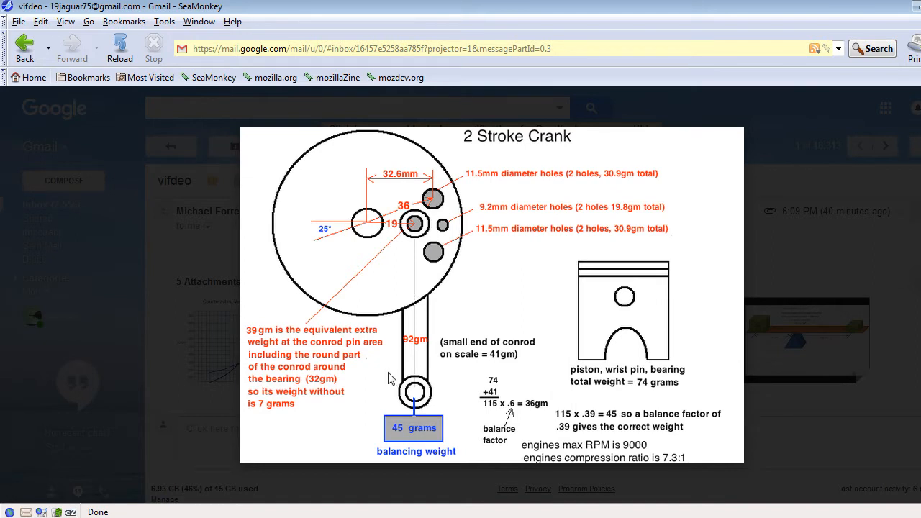
mouse_move(371, 412)
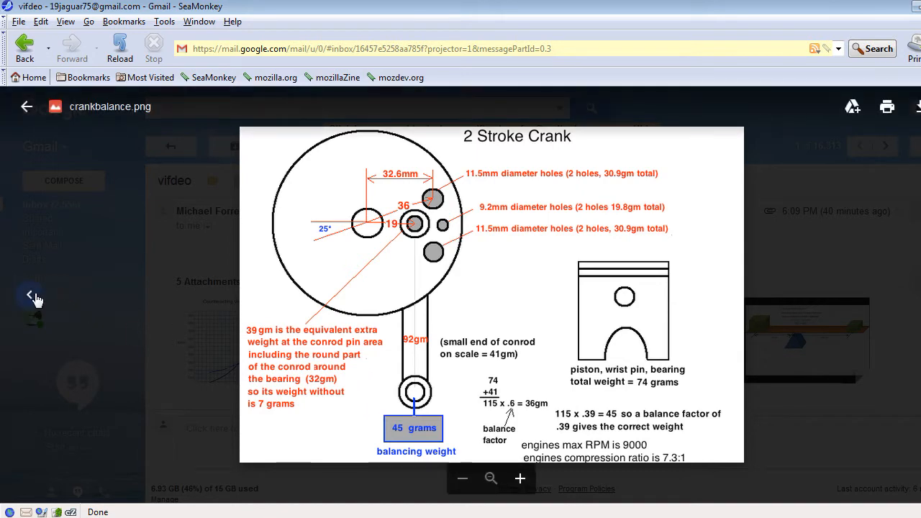
left_click(29, 295)
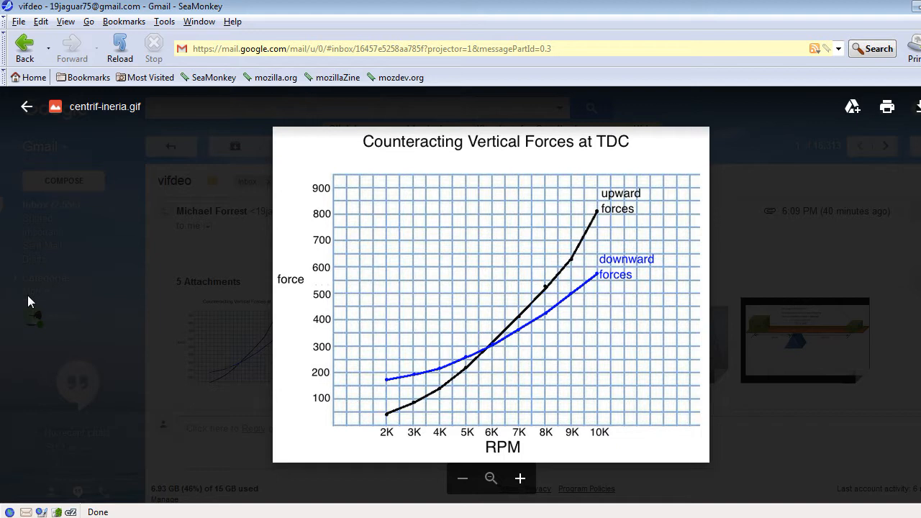
mouse_move(433, 354)
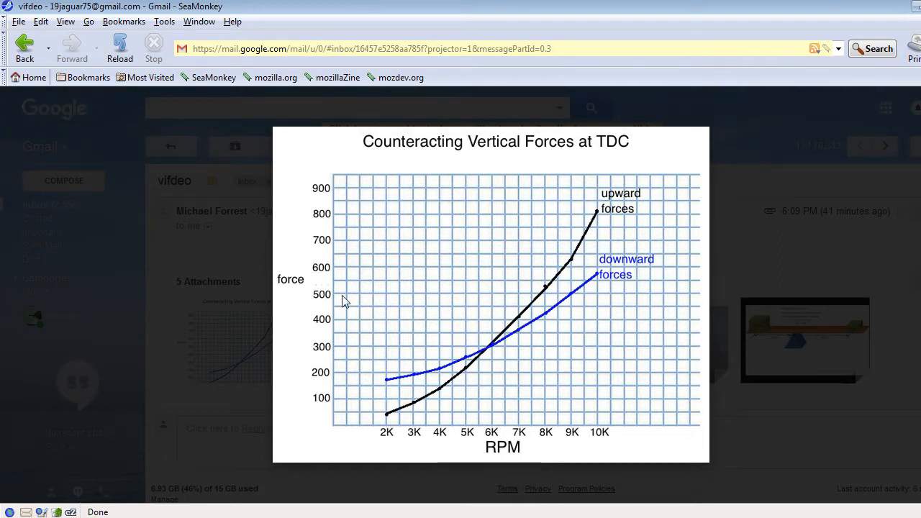
mouse_move(512, 341)
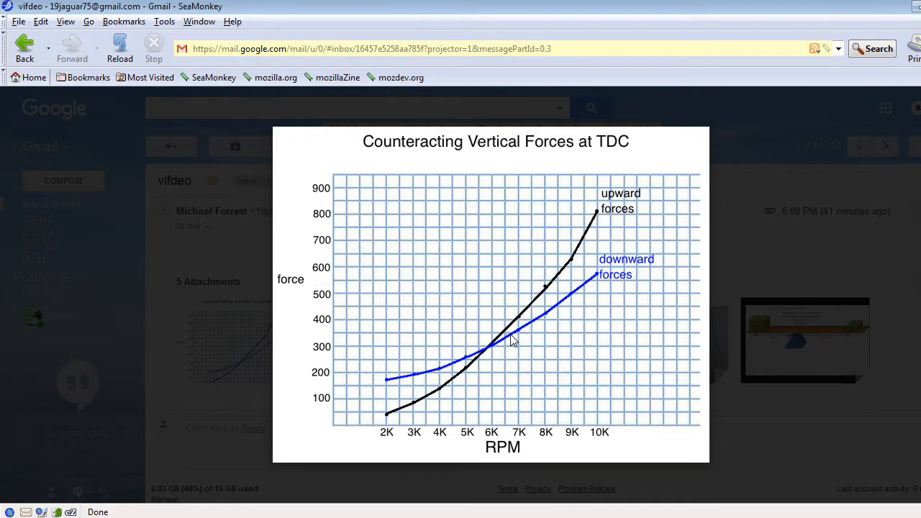
mouse_move(461, 265)
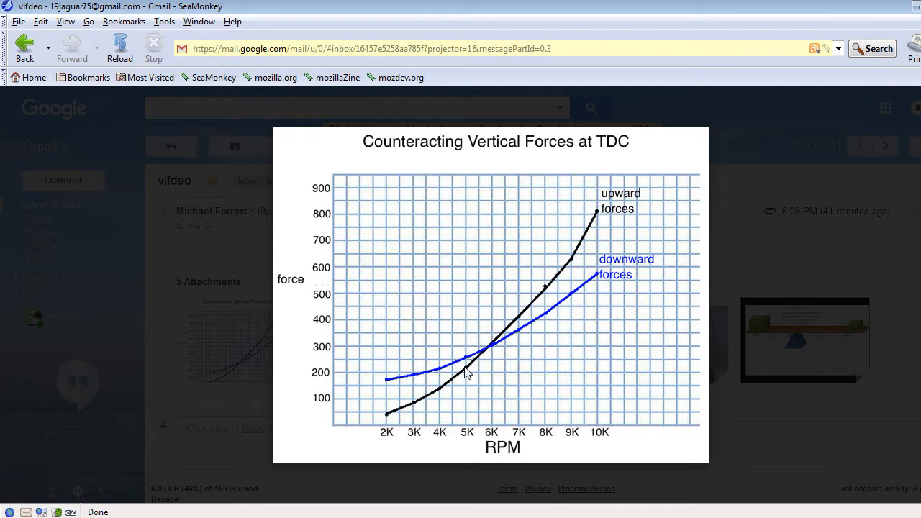
mouse_move(463, 373)
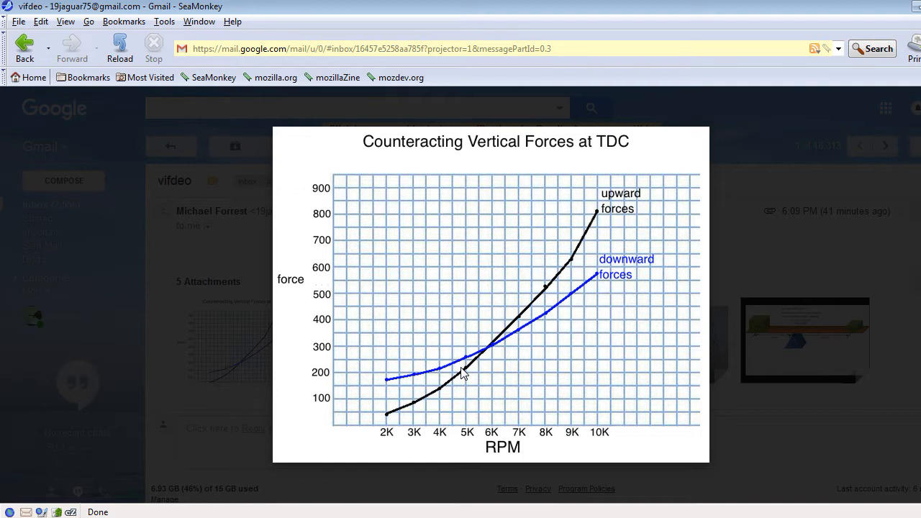
mouse_move(440, 322)
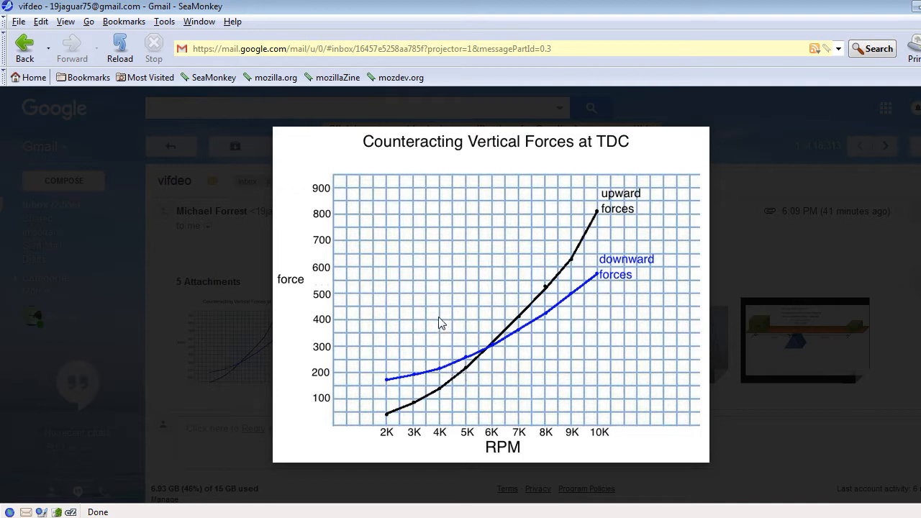
mouse_move(414, 281)
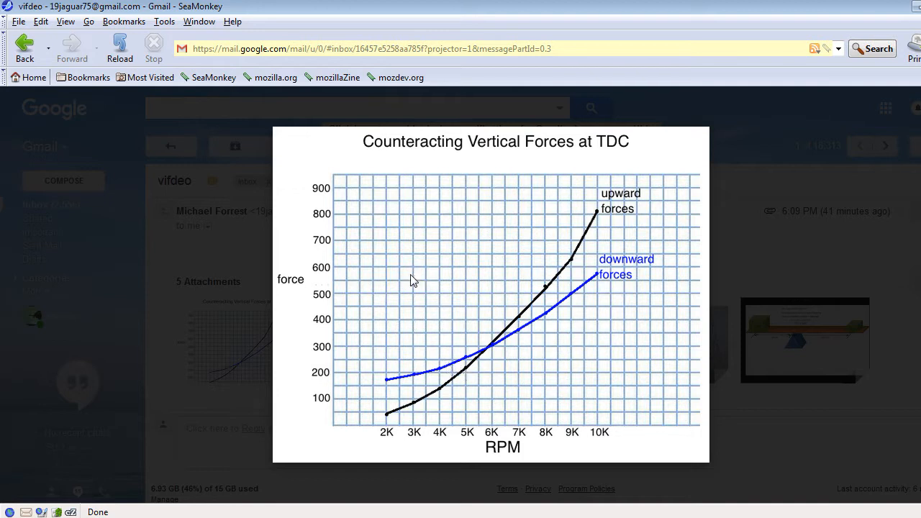
mouse_move(387, 394)
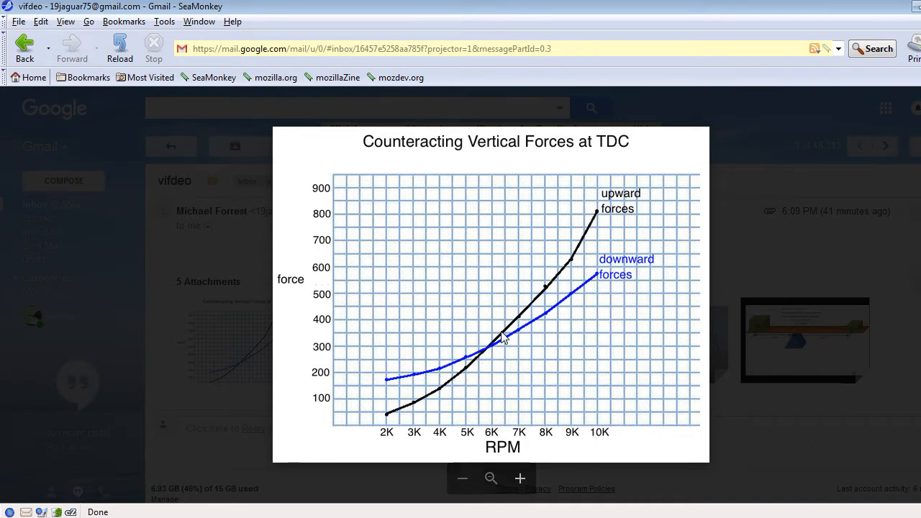
mouse_move(597, 224)
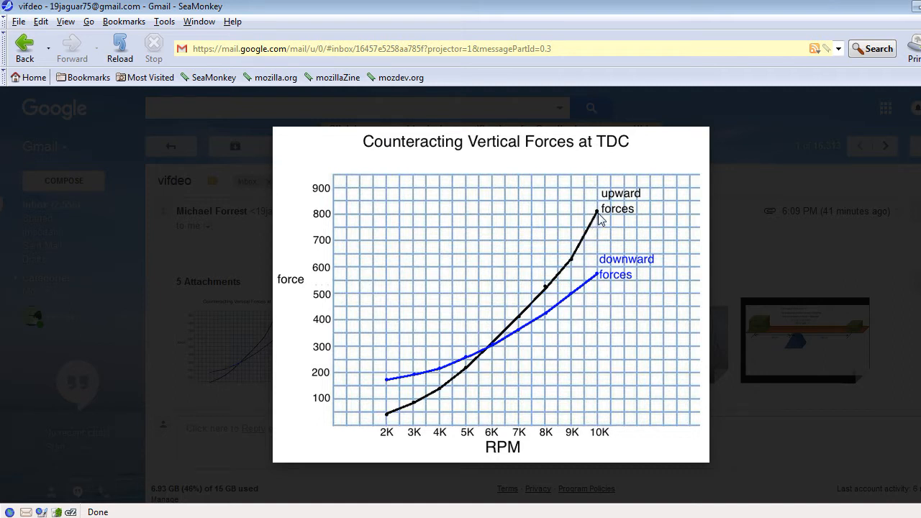
mouse_move(607, 253)
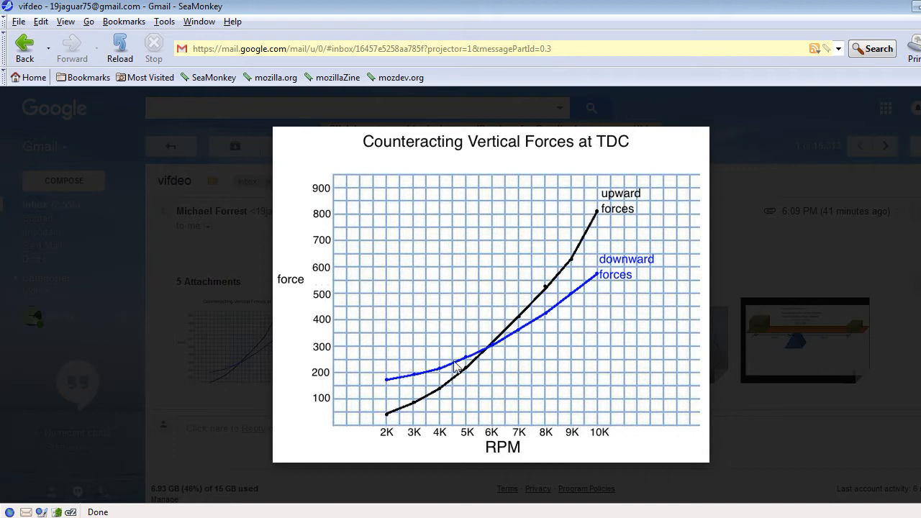
mouse_move(440, 417)
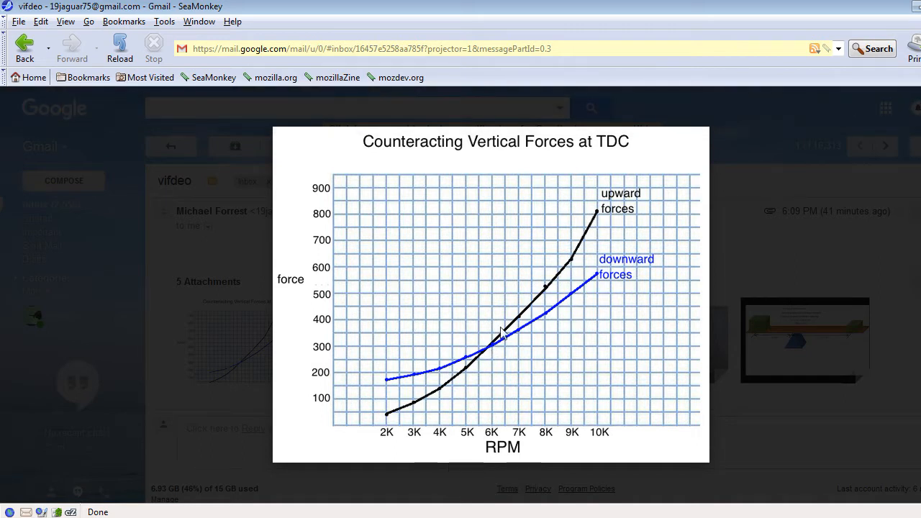
mouse_move(519, 326)
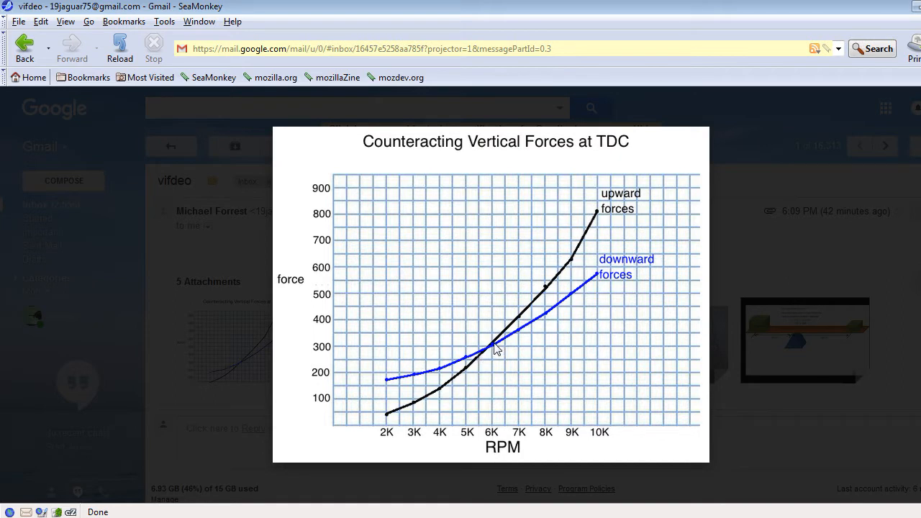
mouse_move(395, 414)
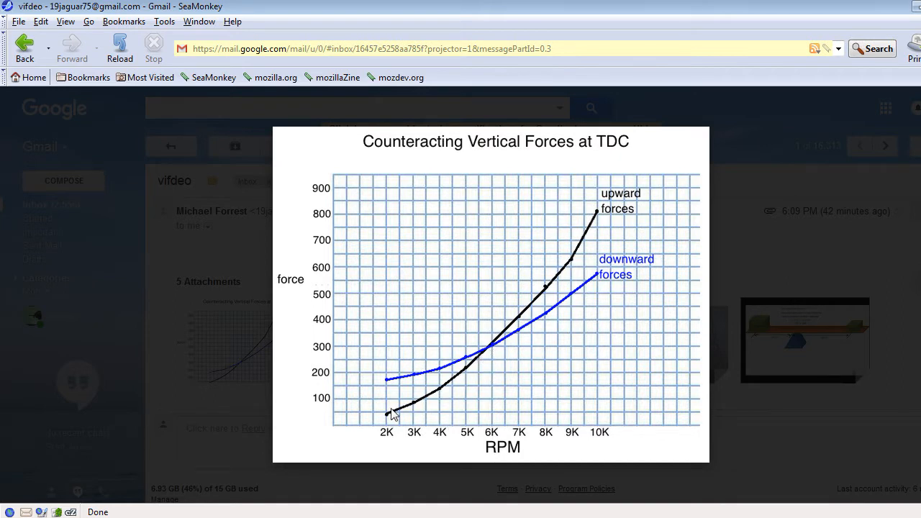
mouse_move(547, 406)
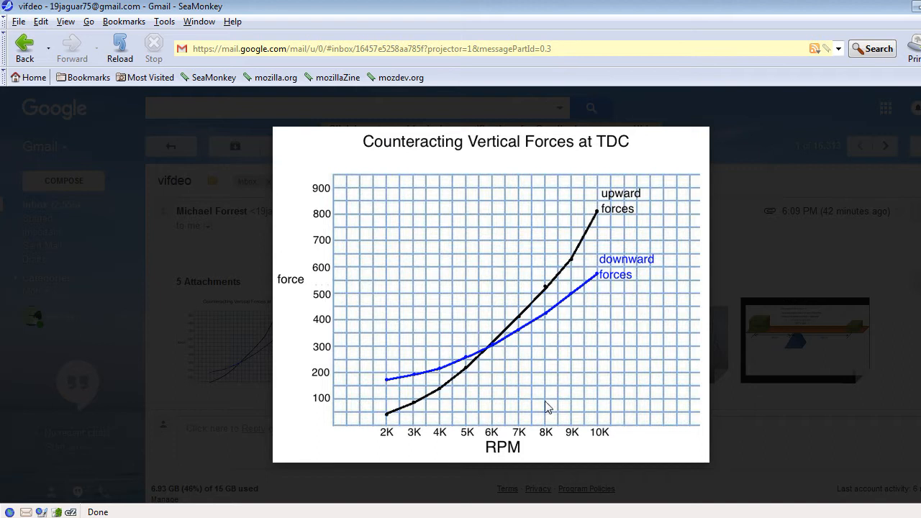
mouse_move(534, 405)
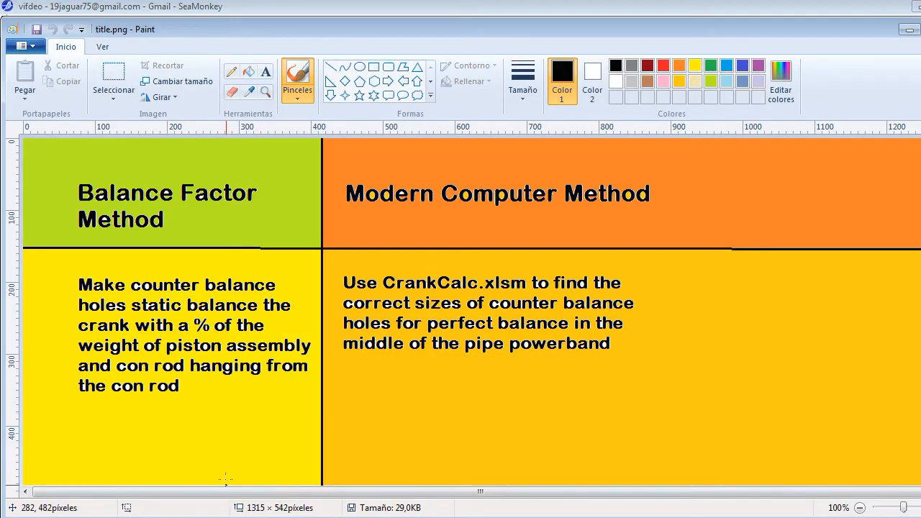
mouse_move(198, 388)
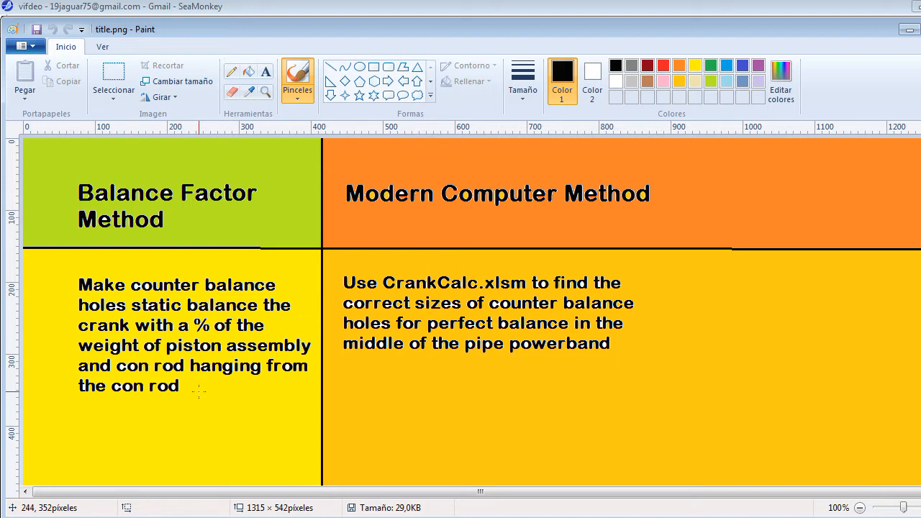
mouse_move(322, 394)
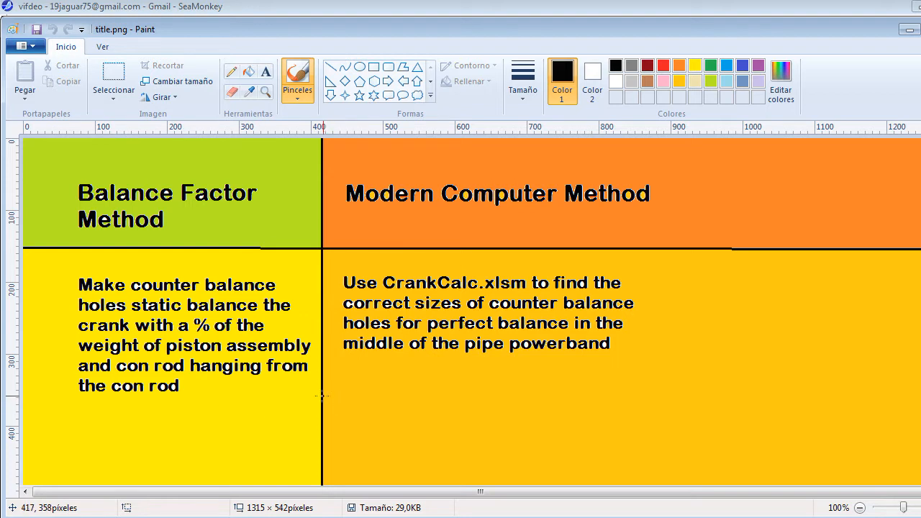
mouse_move(181, 463)
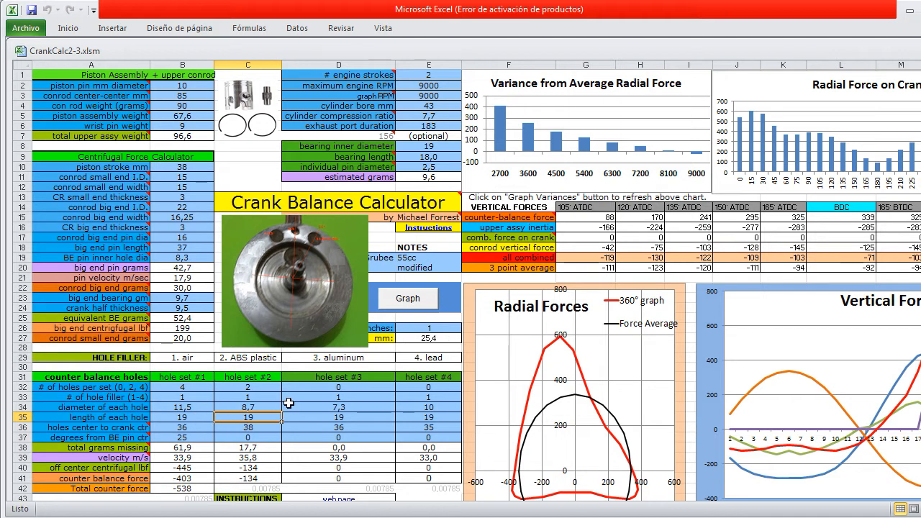
mouse_move(655, 152)
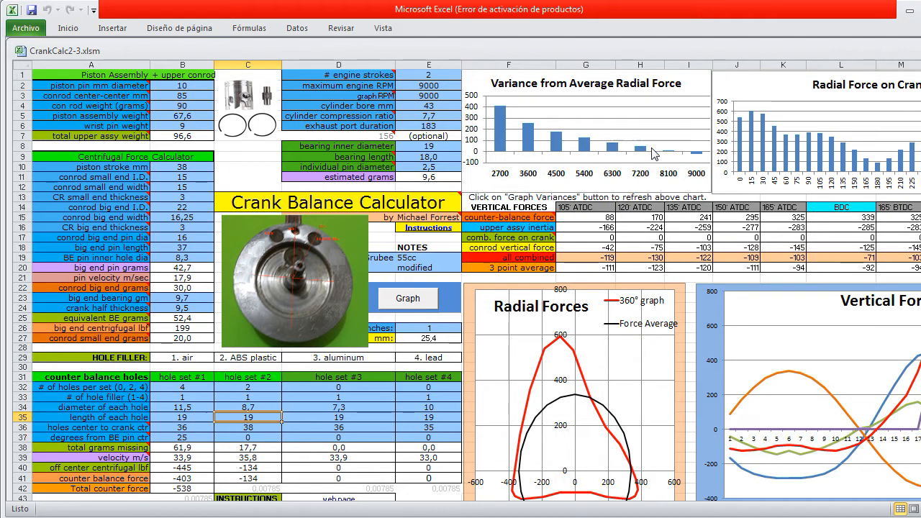
mouse_move(667, 158)
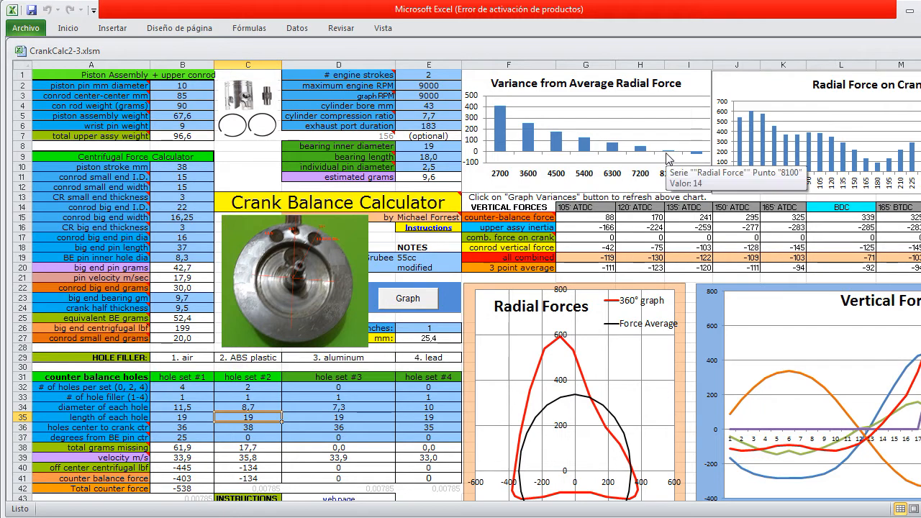
mouse_move(675, 164)
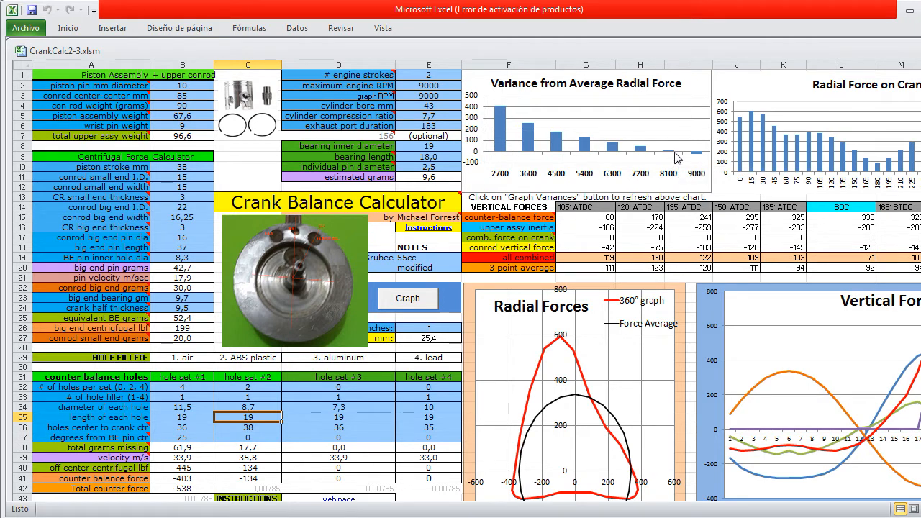
mouse_move(676, 157)
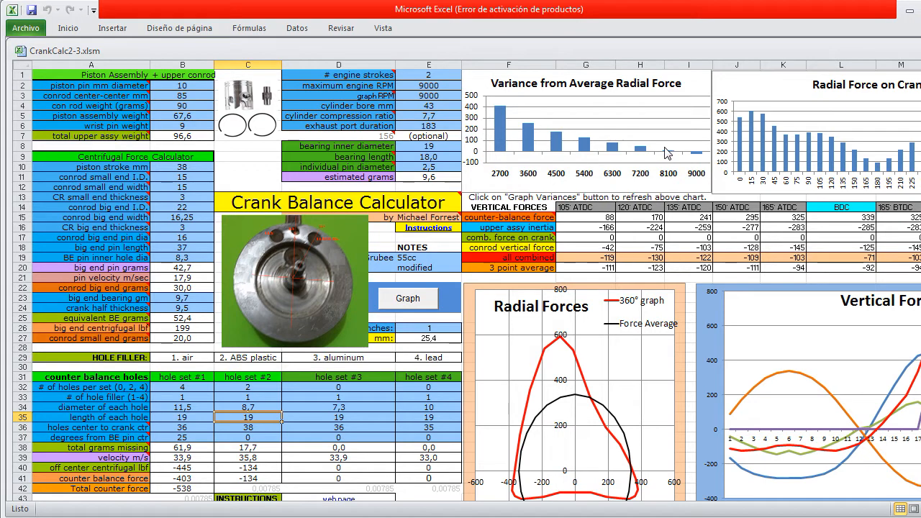
mouse_move(669, 157)
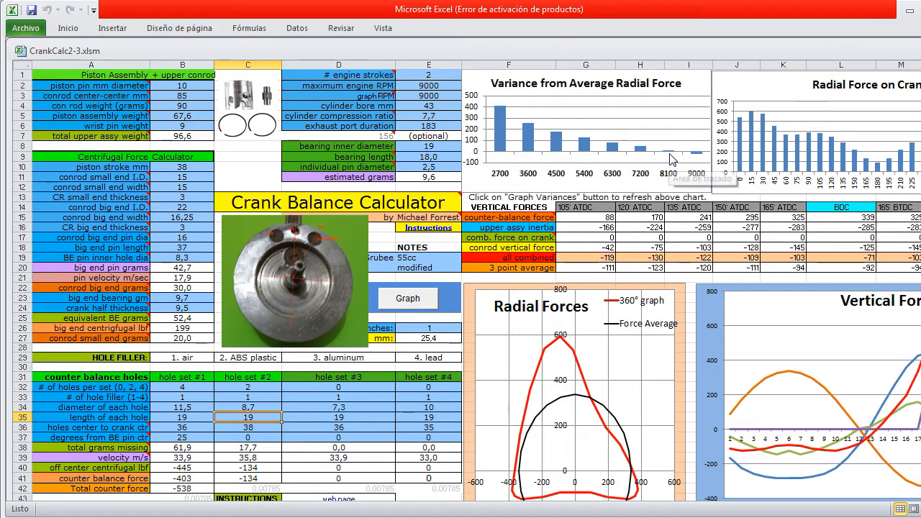
mouse_move(668, 153)
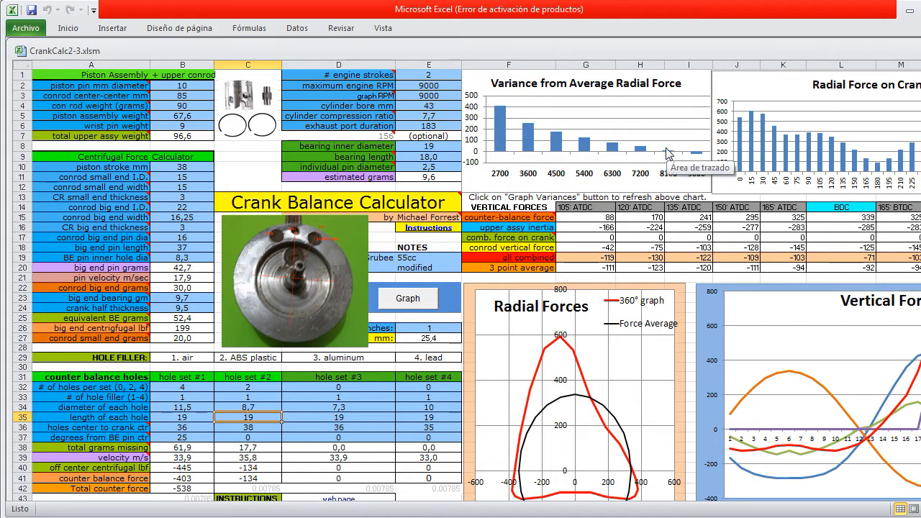
mouse_move(659, 148)
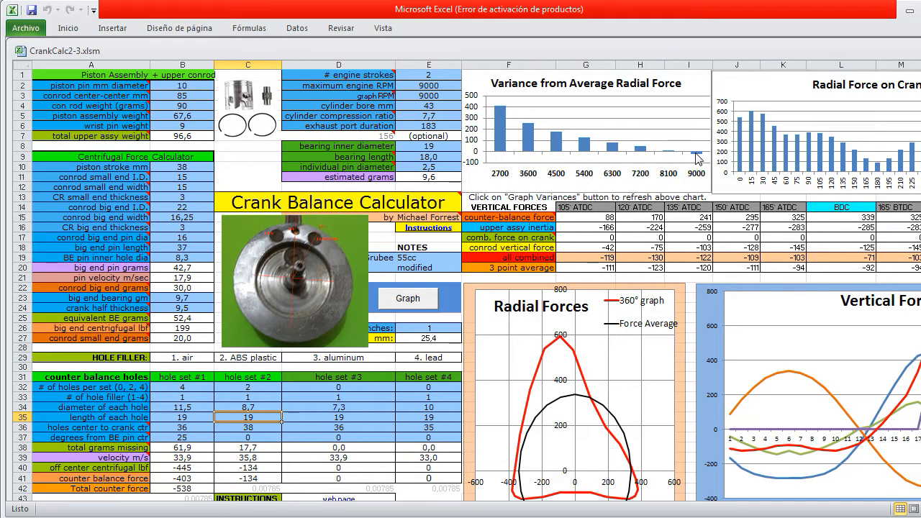
mouse_move(697, 157)
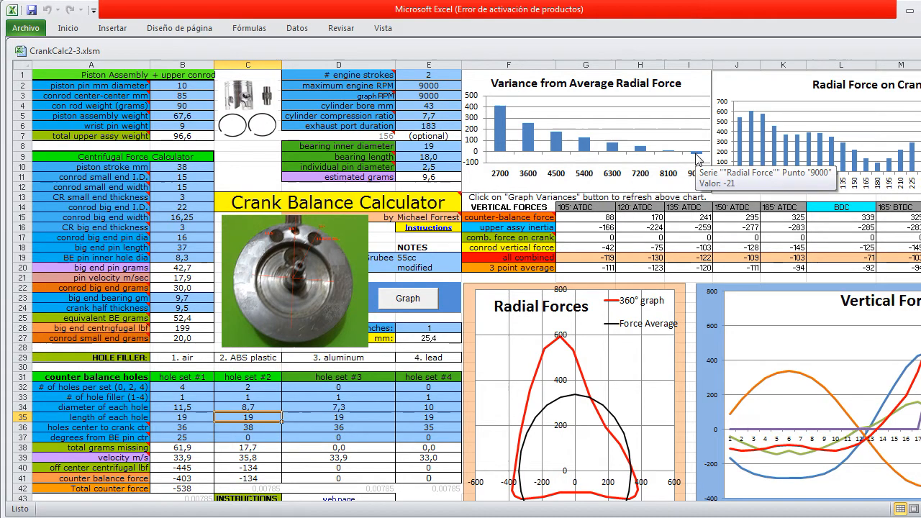
mouse_move(671, 155)
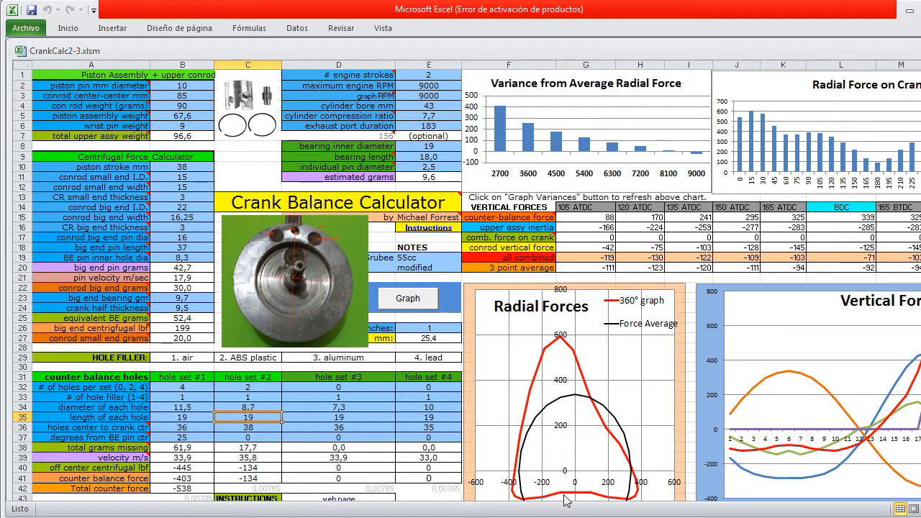
mouse_move(561, 483)
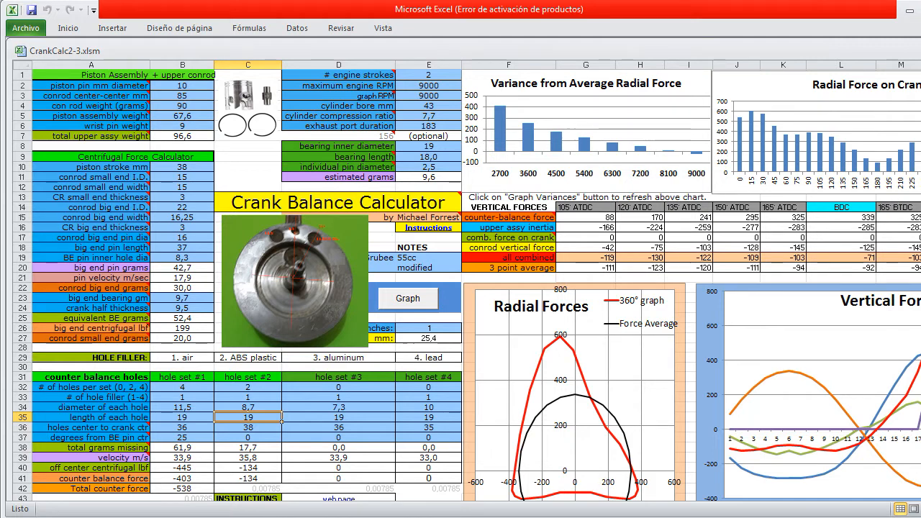
mouse_move(636, 410)
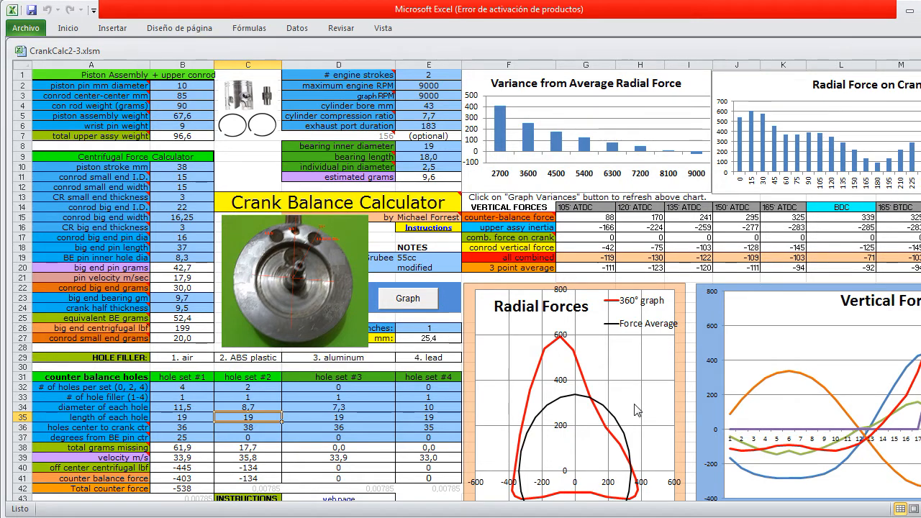
mouse_move(533, 480)
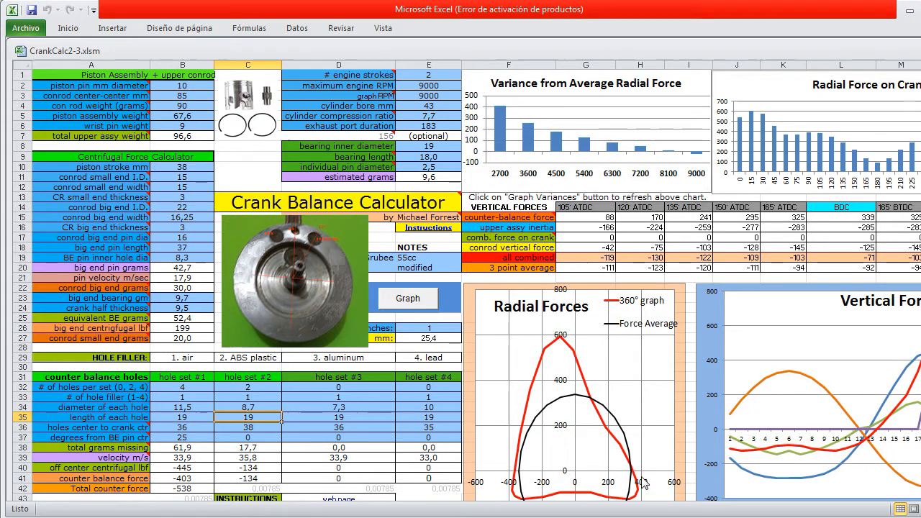
mouse_move(642, 482)
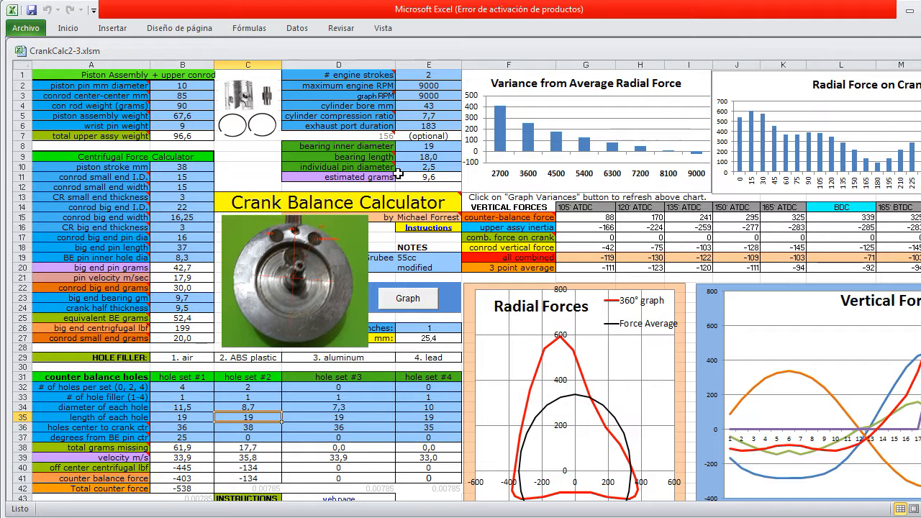
mouse_move(274, 154)
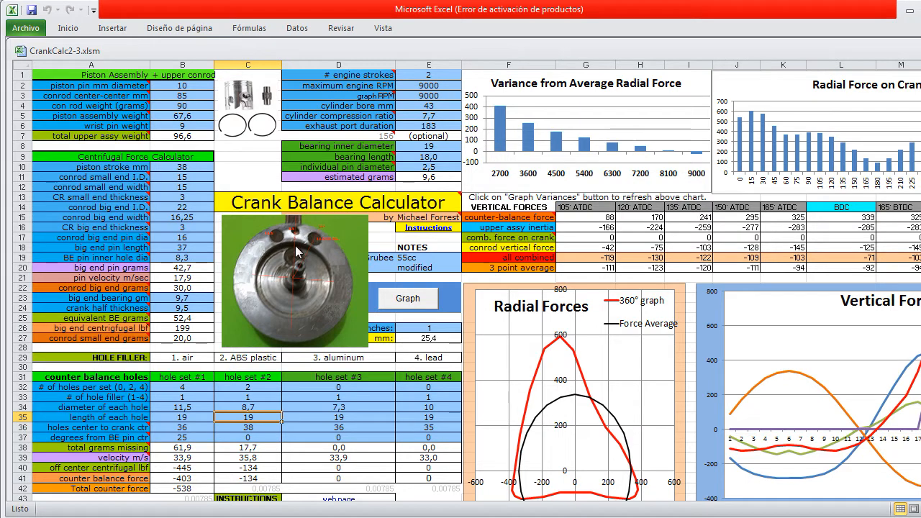
mouse_move(288, 253)
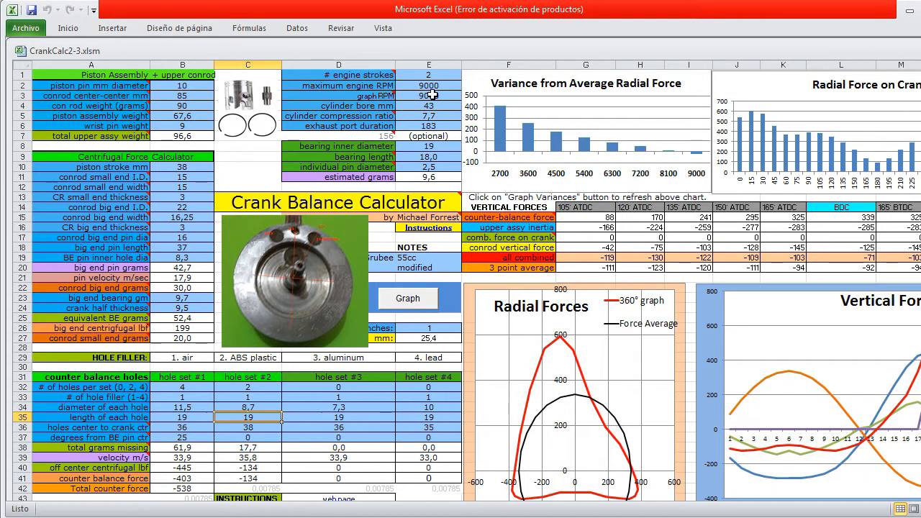
mouse_move(573, 406)
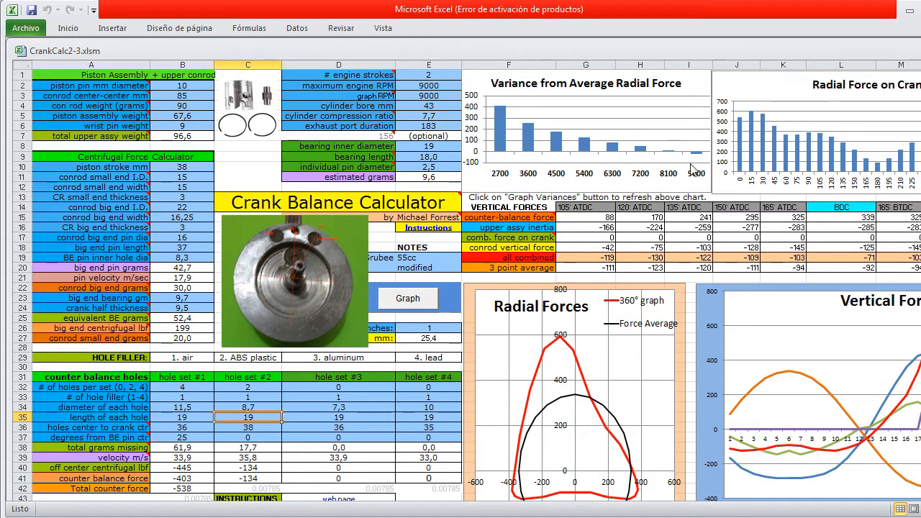
mouse_move(547, 236)
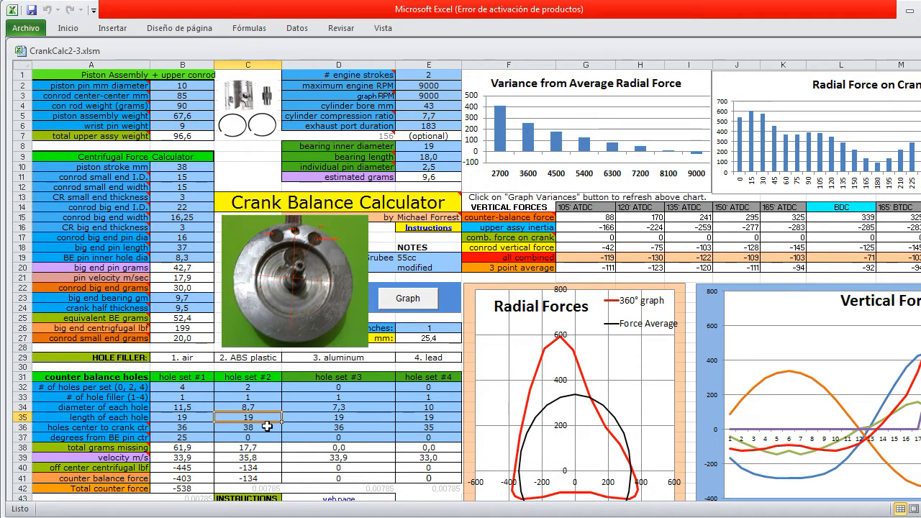
mouse_move(313, 415)
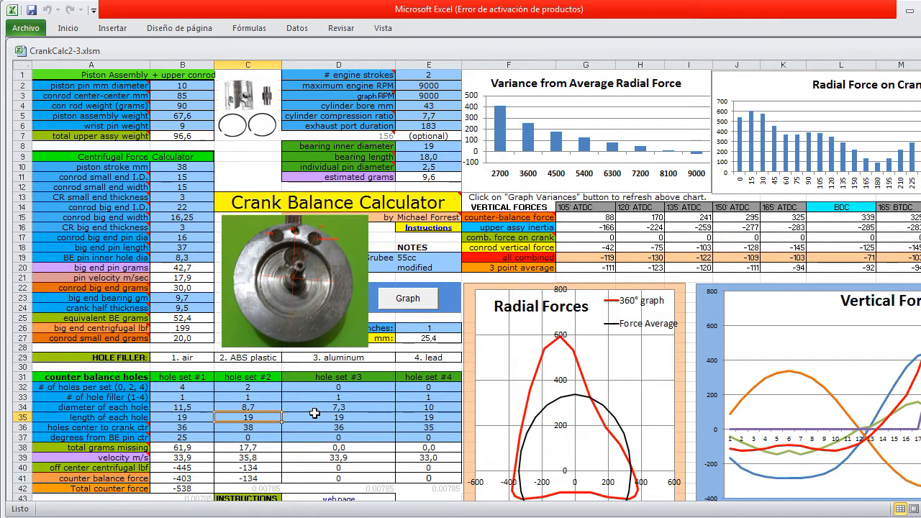
mouse_move(667, 144)
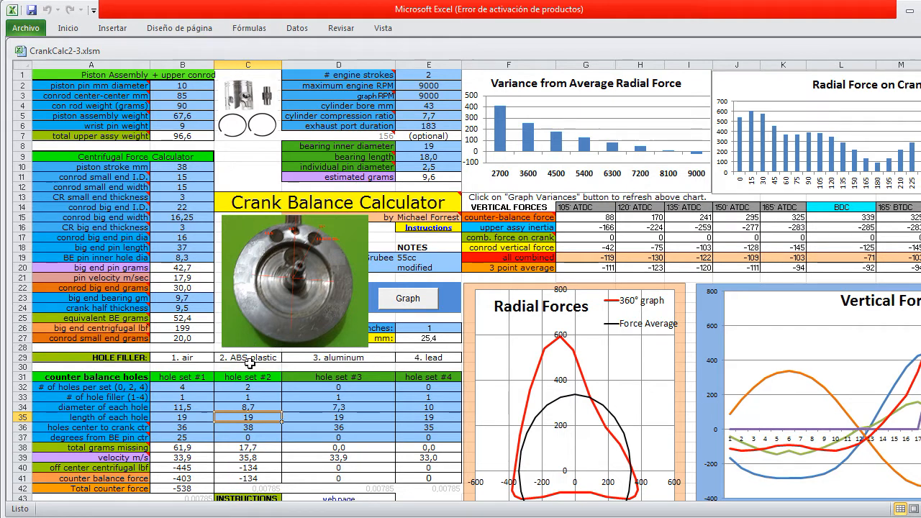
mouse_move(423, 366)
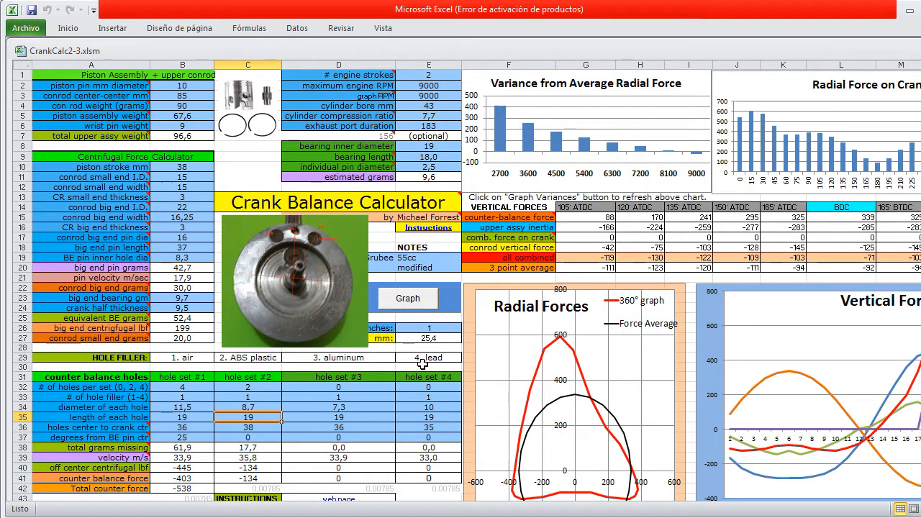
mouse_move(328, 272)
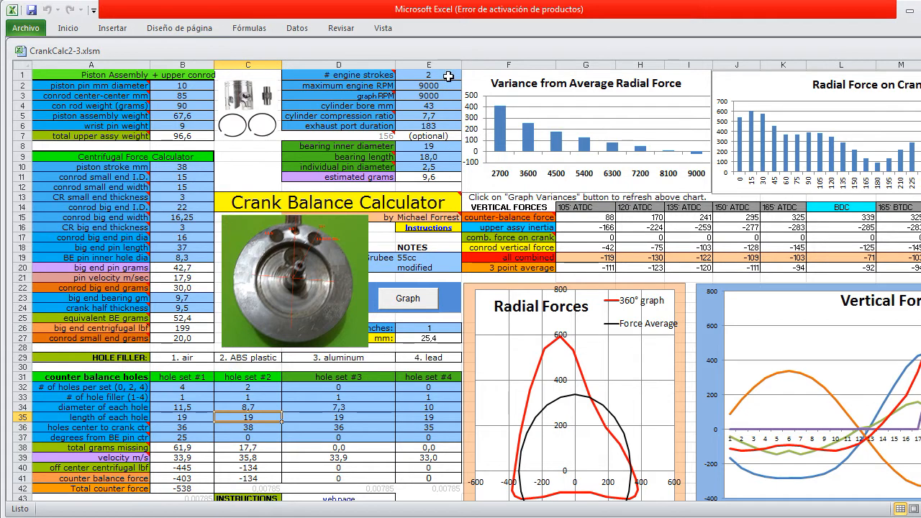
mouse_move(446, 75)
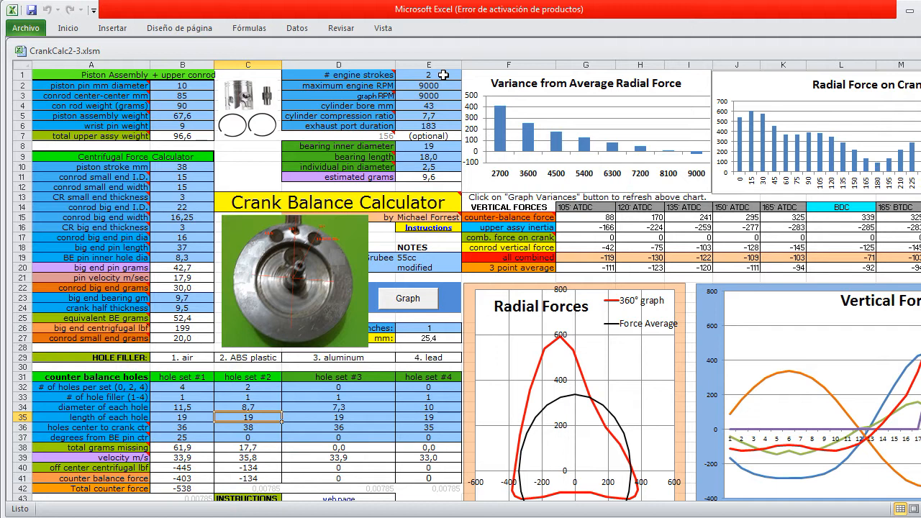
mouse_move(530, 354)
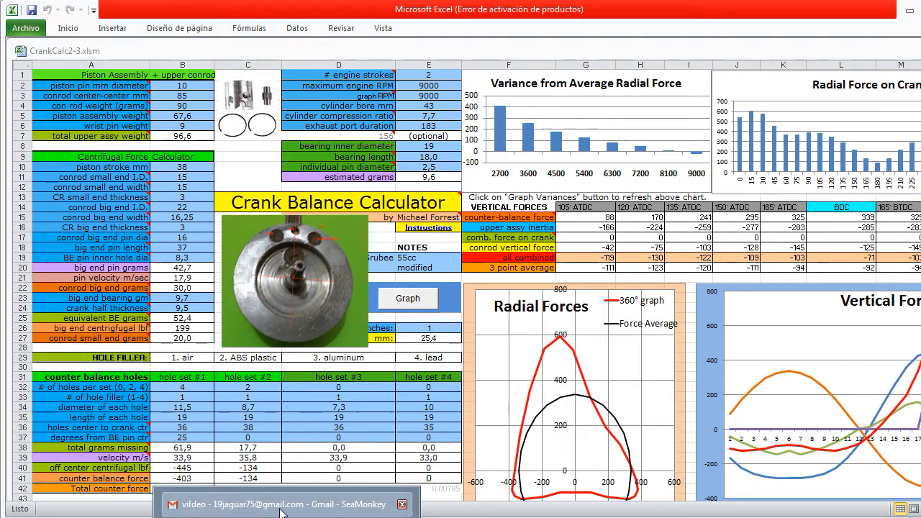
Step: Page forward through the emailed diagrams: force chart, counter forces at TDC, 2-stroke crank, con rod circles
left_click(288, 504)
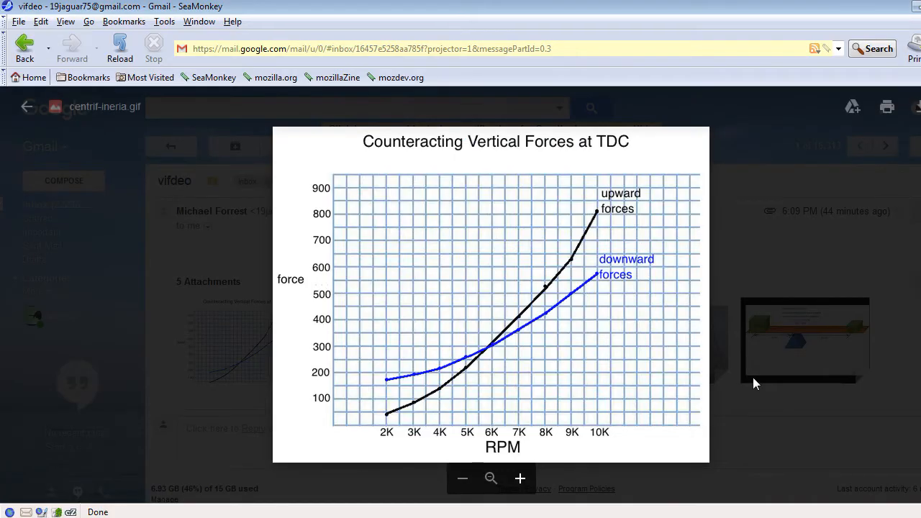
left_click(886, 146)
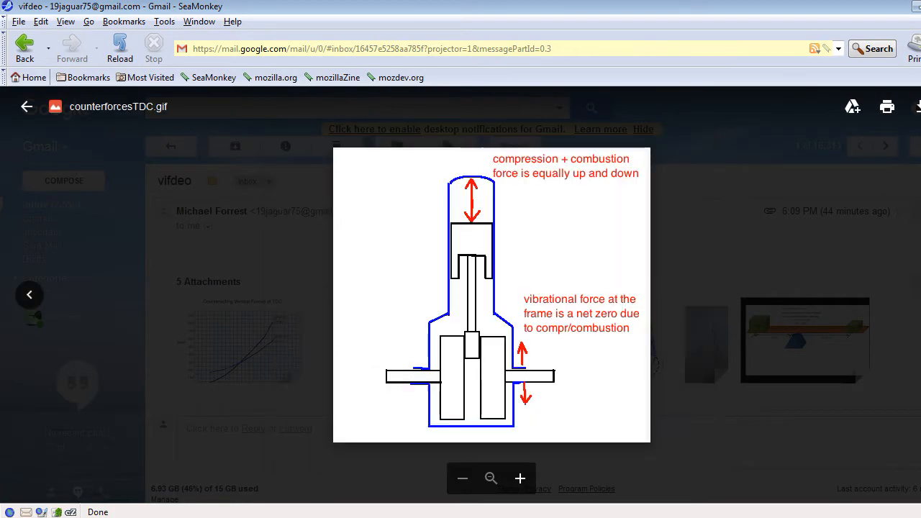
left_click(888, 146)
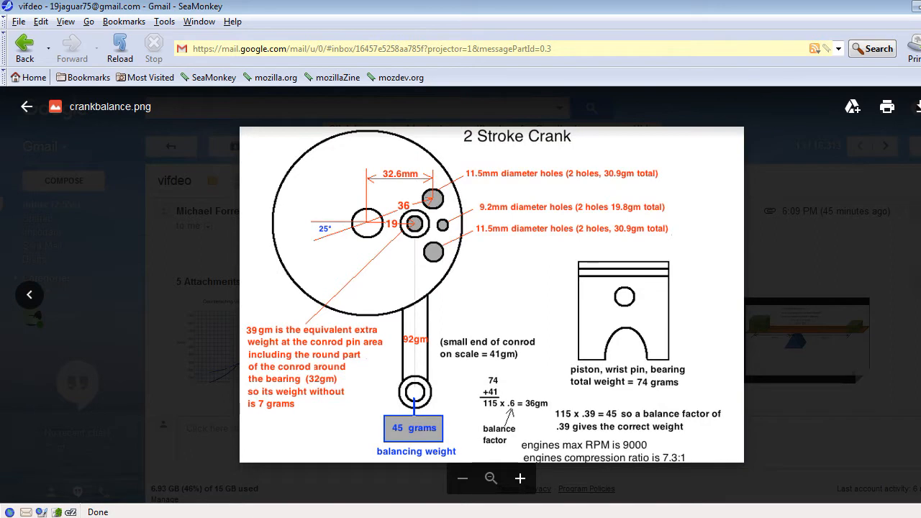
left_click(886, 145)
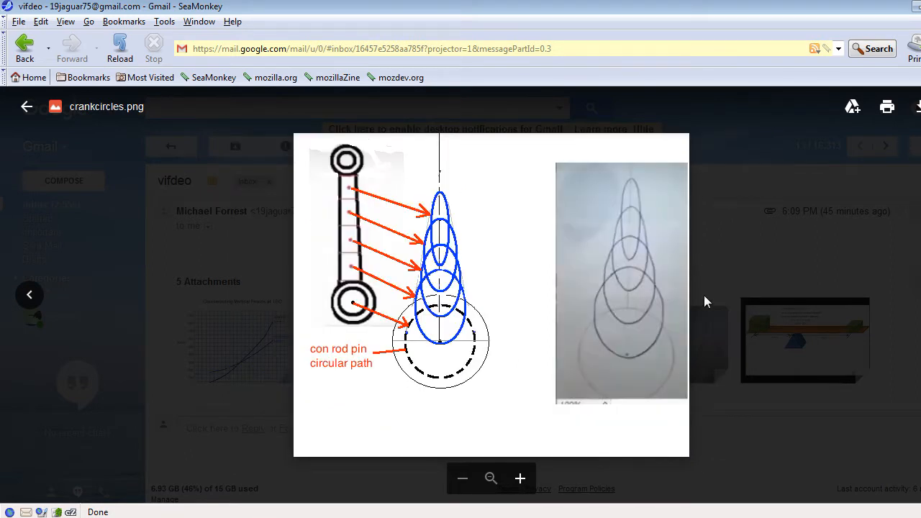
mouse_move(515, 259)
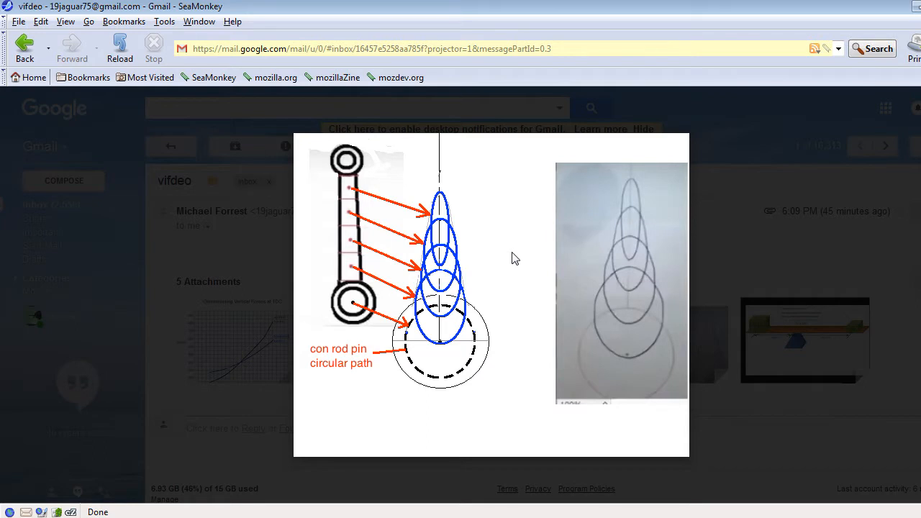
mouse_move(504, 269)
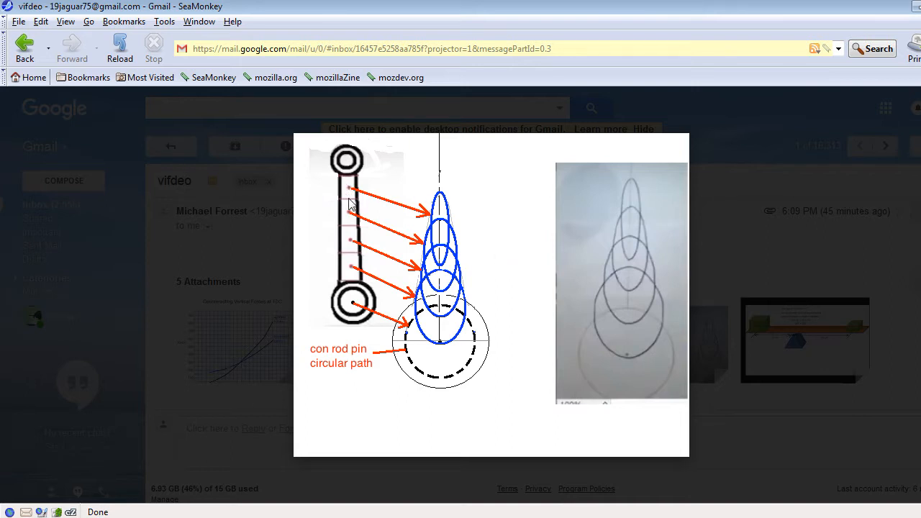
mouse_move(348, 273)
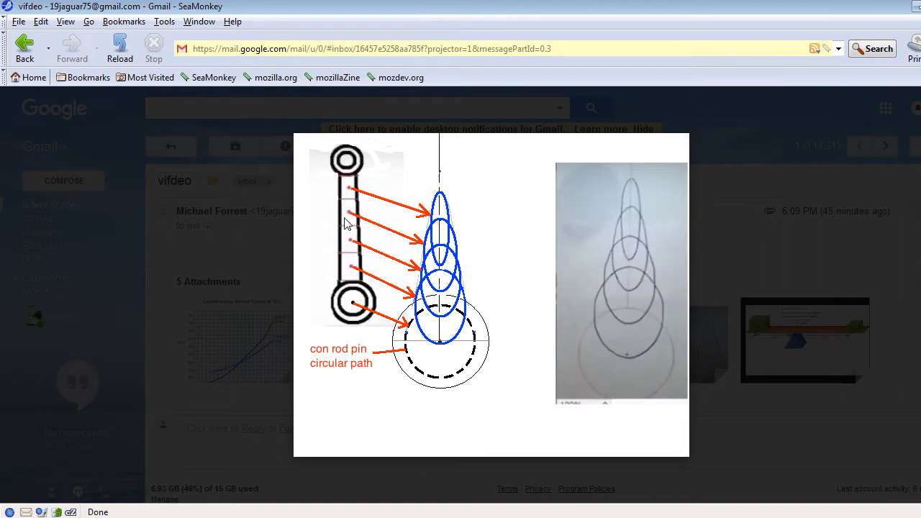
mouse_move(425, 343)
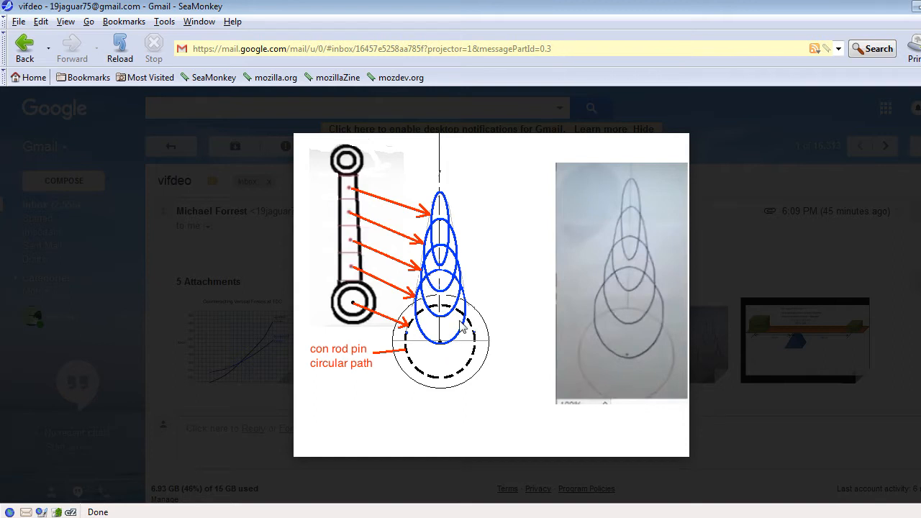
mouse_move(443, 349)
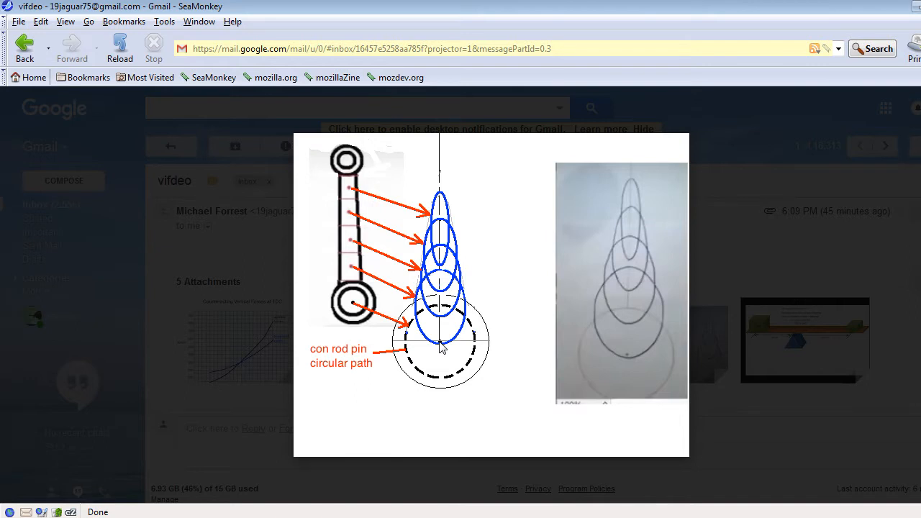
mouse_move(452, 257)
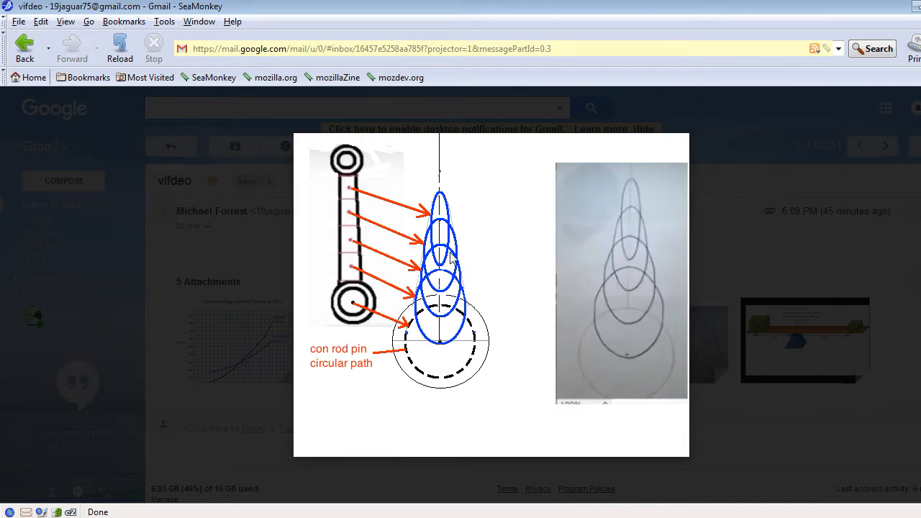
mouse_move(449, 257)
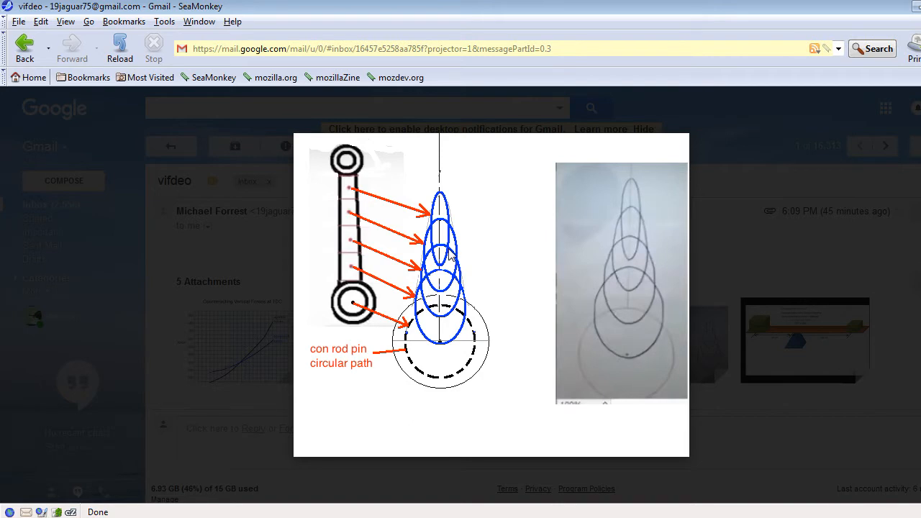
mouse_move(353, 213)
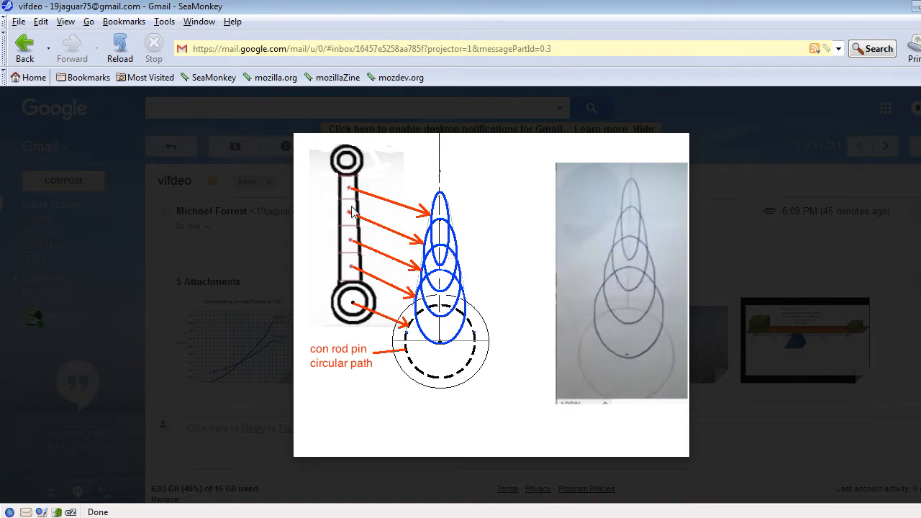
mouse_move(348, 282)
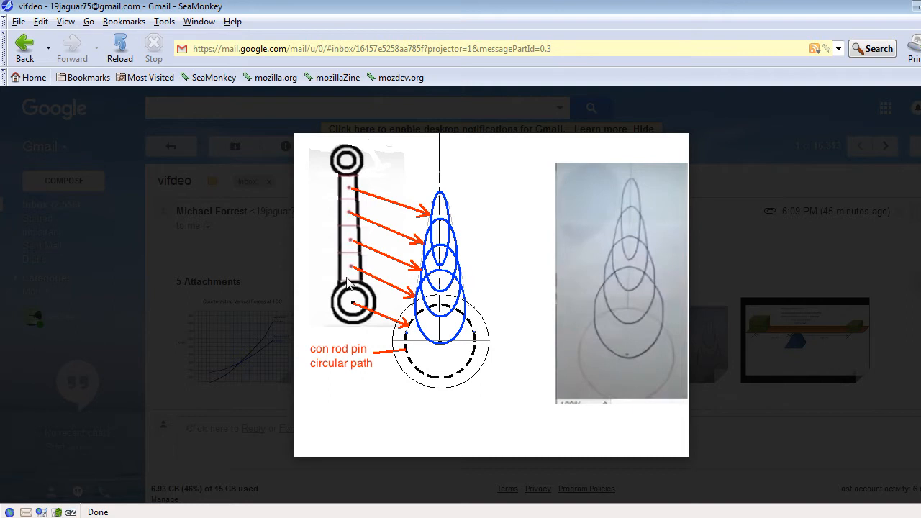
mouse_move(510, 351)
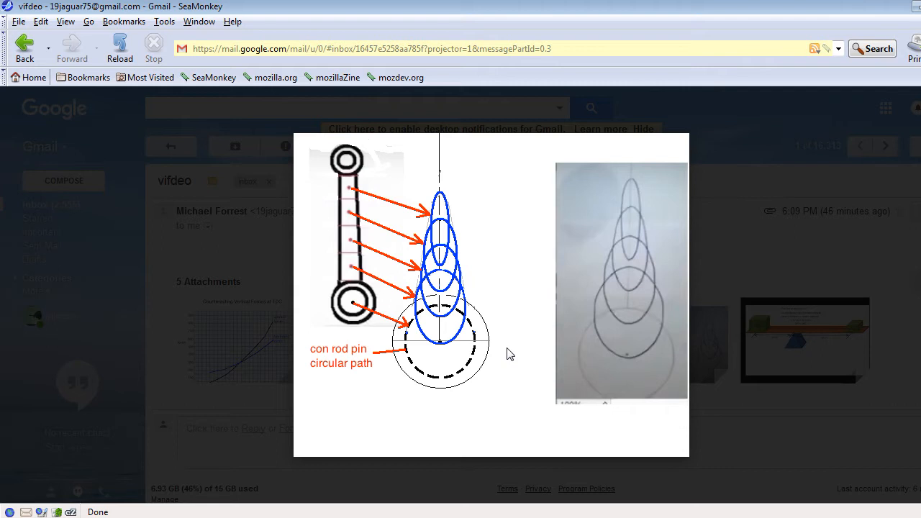
mouse_move(472, 265)
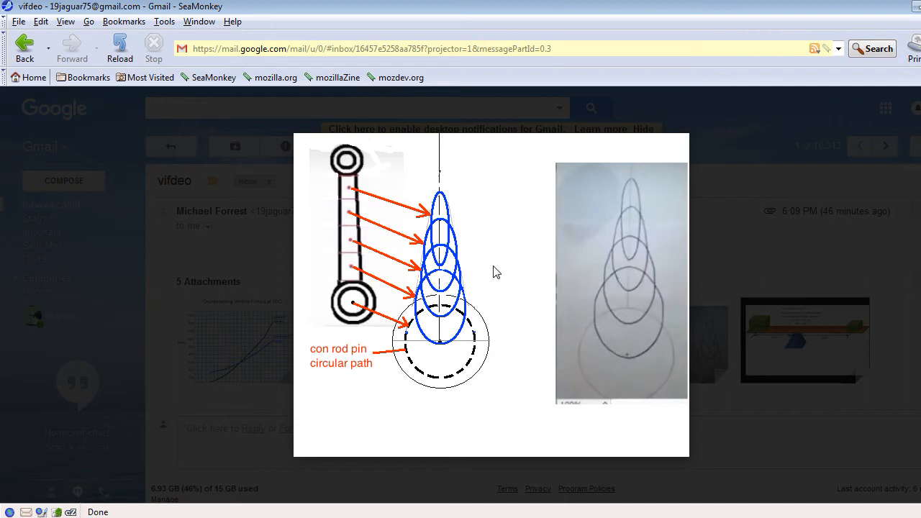
mouse_move(506, 268)
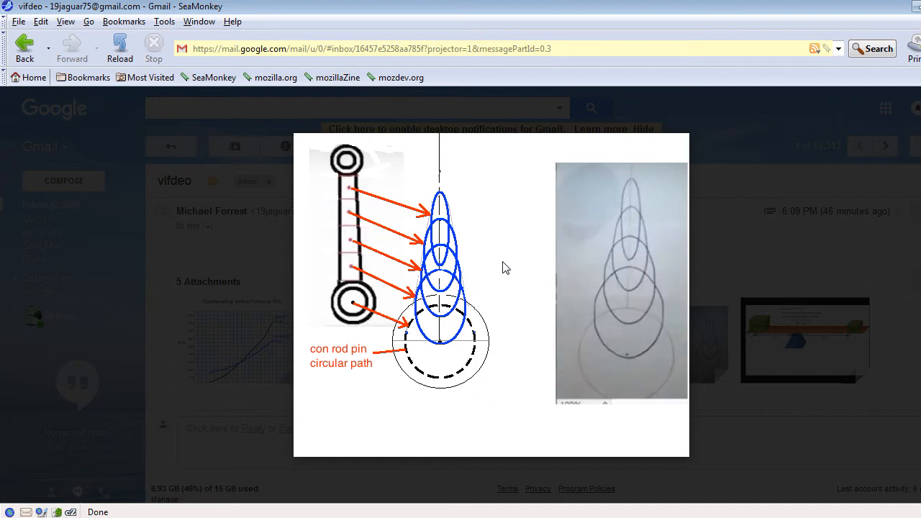
mouse_move(507, 256)
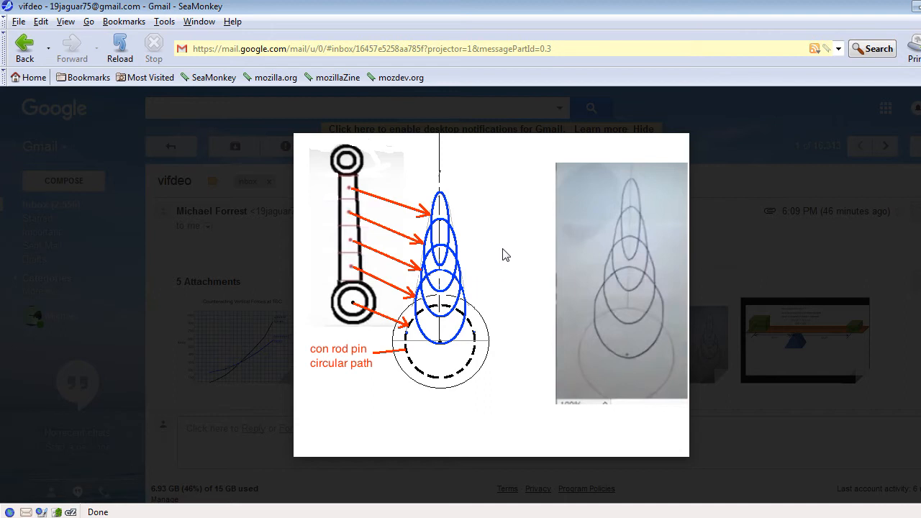
mouse_move(544, 273)
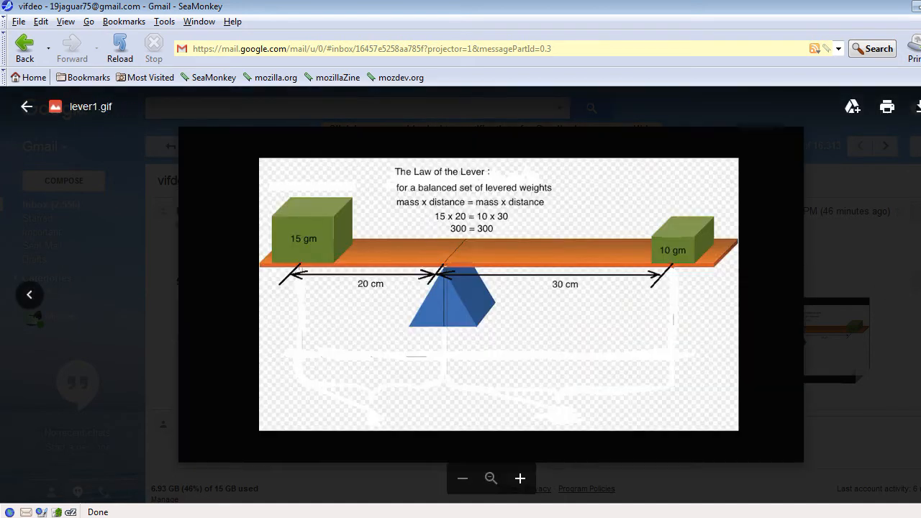
mouse_move(282, 291)
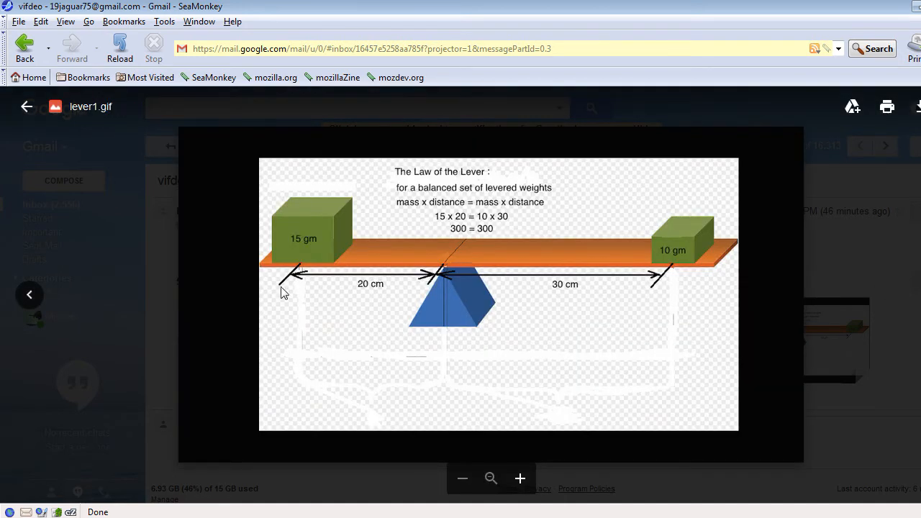
Step: Return to the crank circles diagram, then bring the CrankCalc spreadsheet back up
left_click(29, 295)
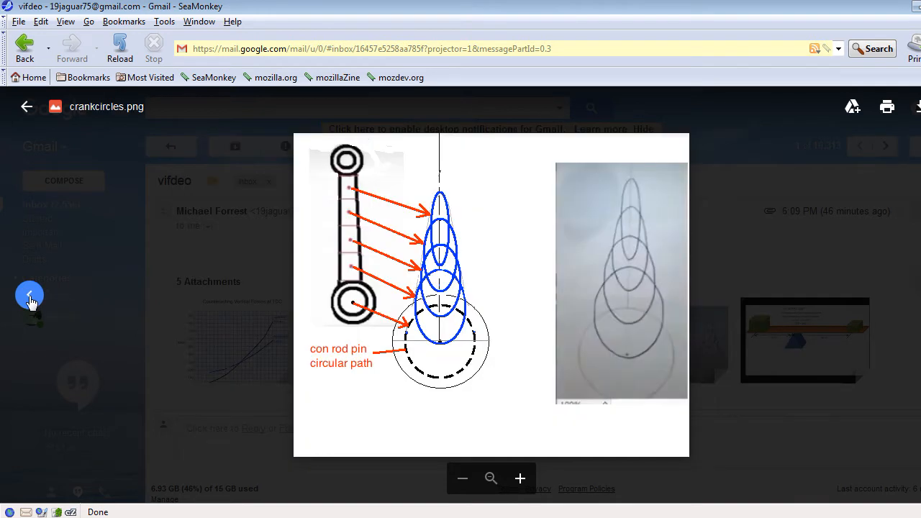
left_click(886, 145)
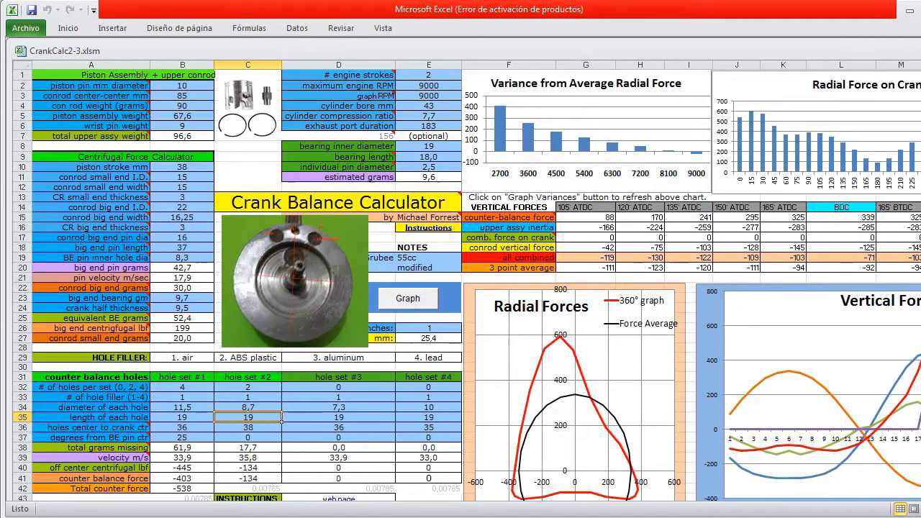
mouse_move(342, 411)
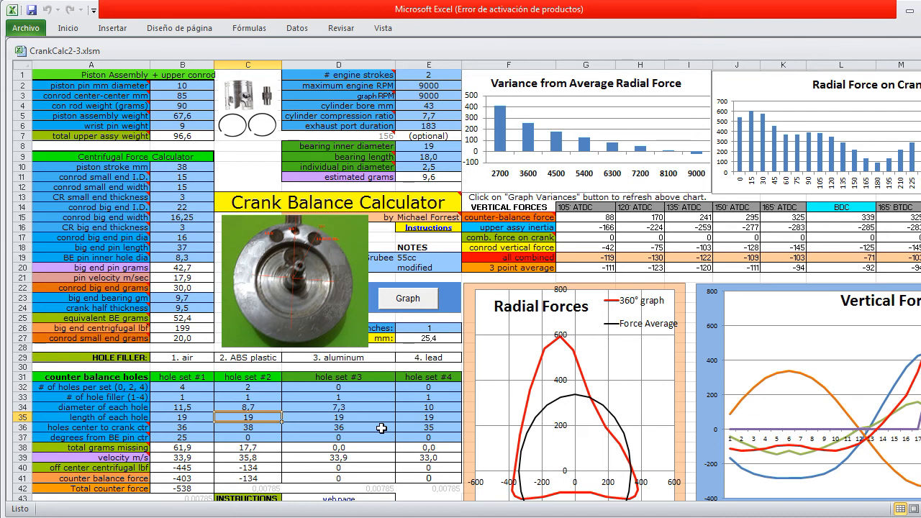
mouse_move(389, 478)
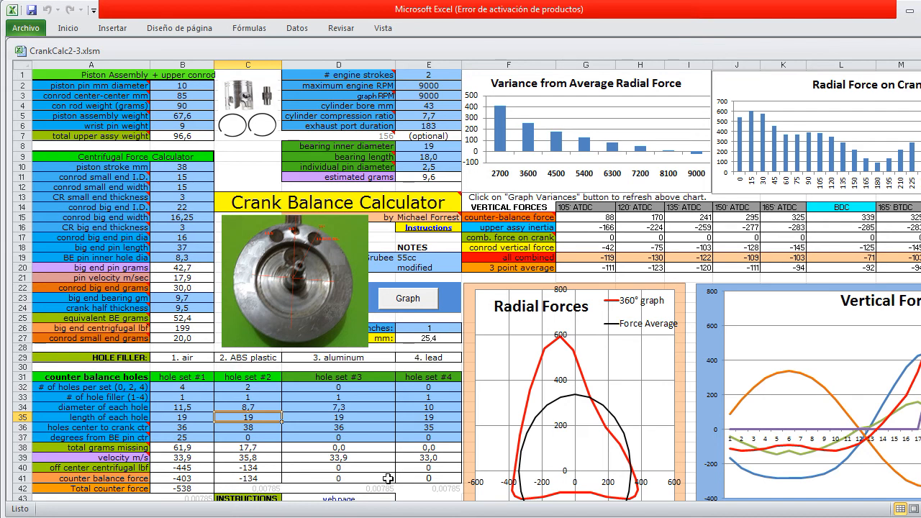